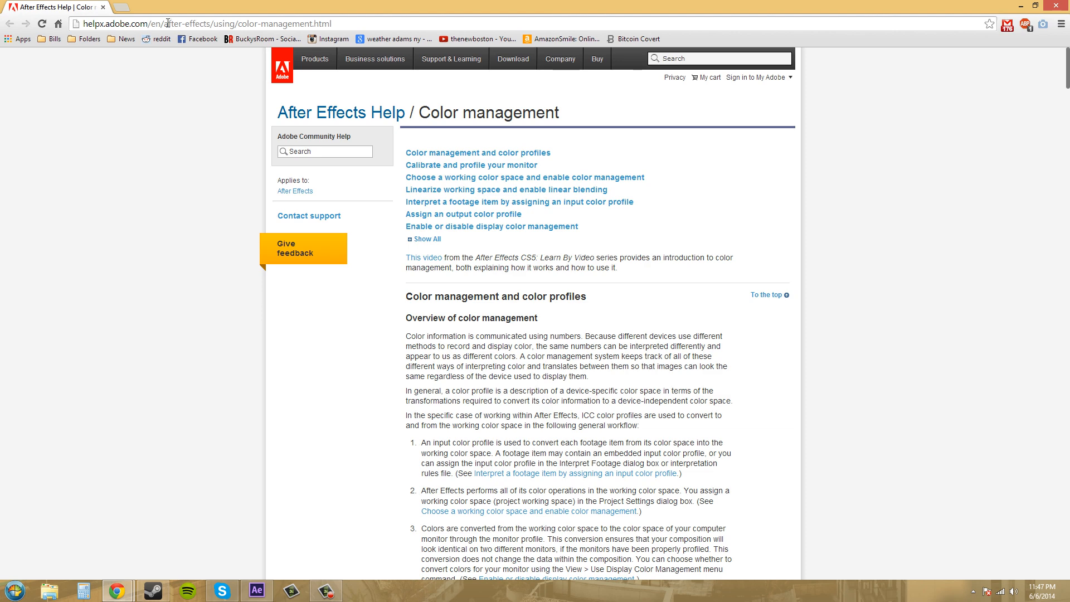
mouse_move(256, 23)
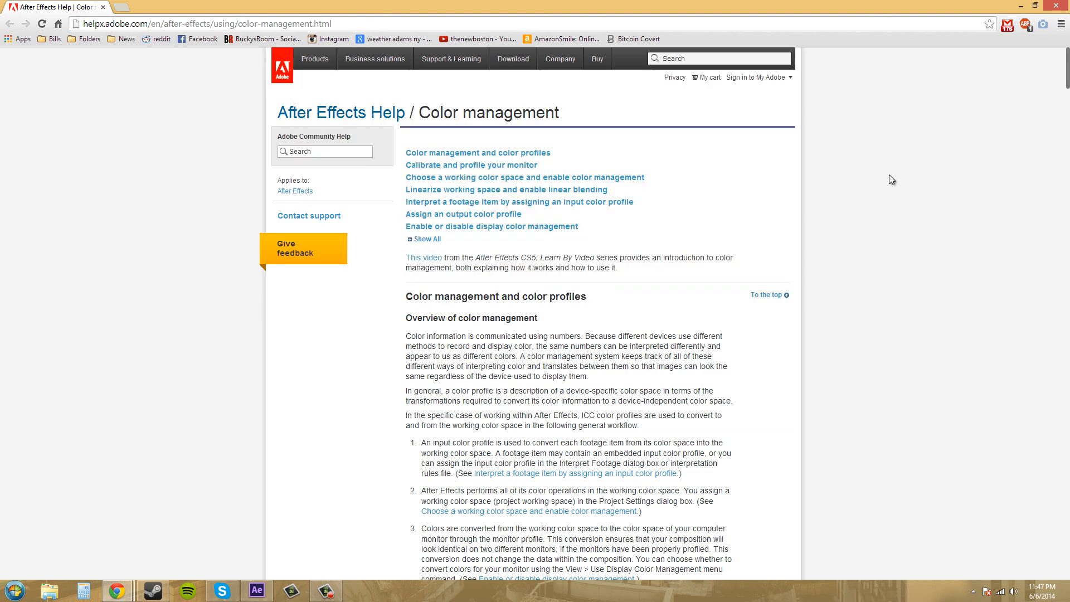
mouse_move(993, 13)
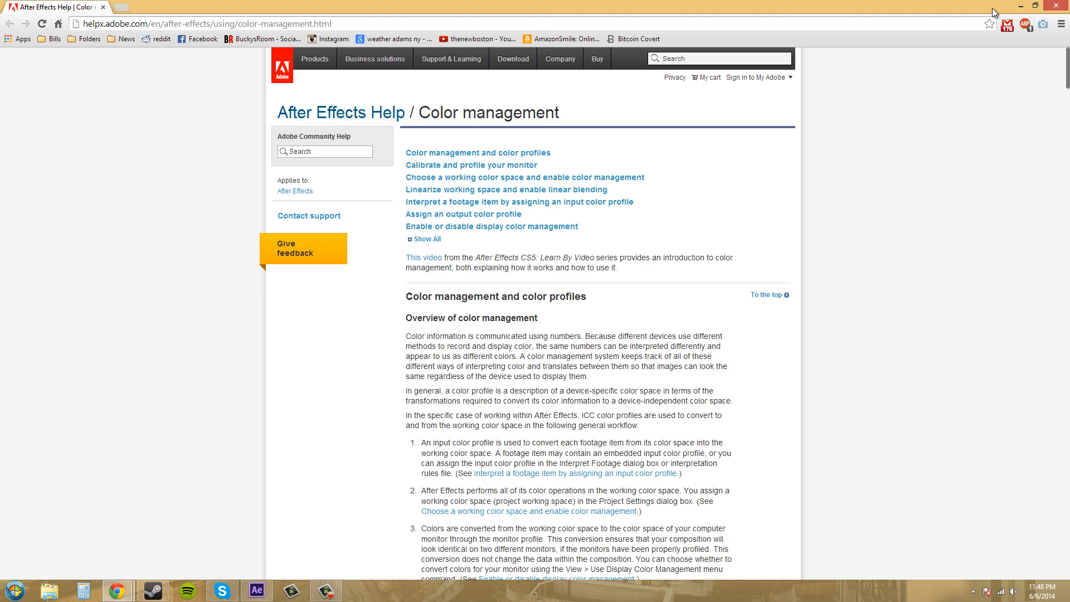
- Minimize the Chrome help page to return to the 'Fancy fancy' composition
left_click(255, 591)
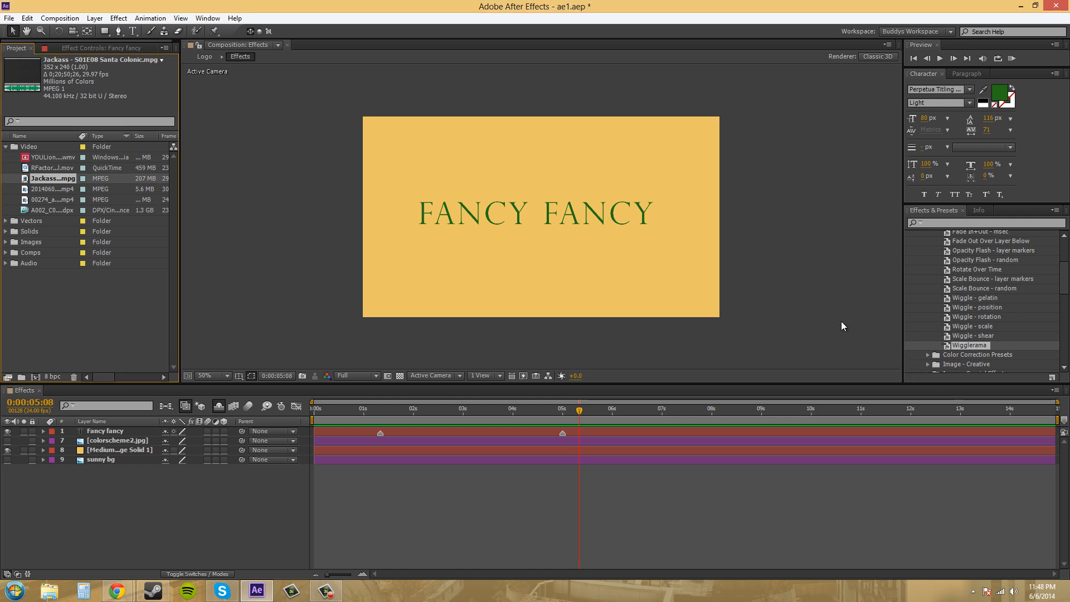
mouse_move(838, 322)
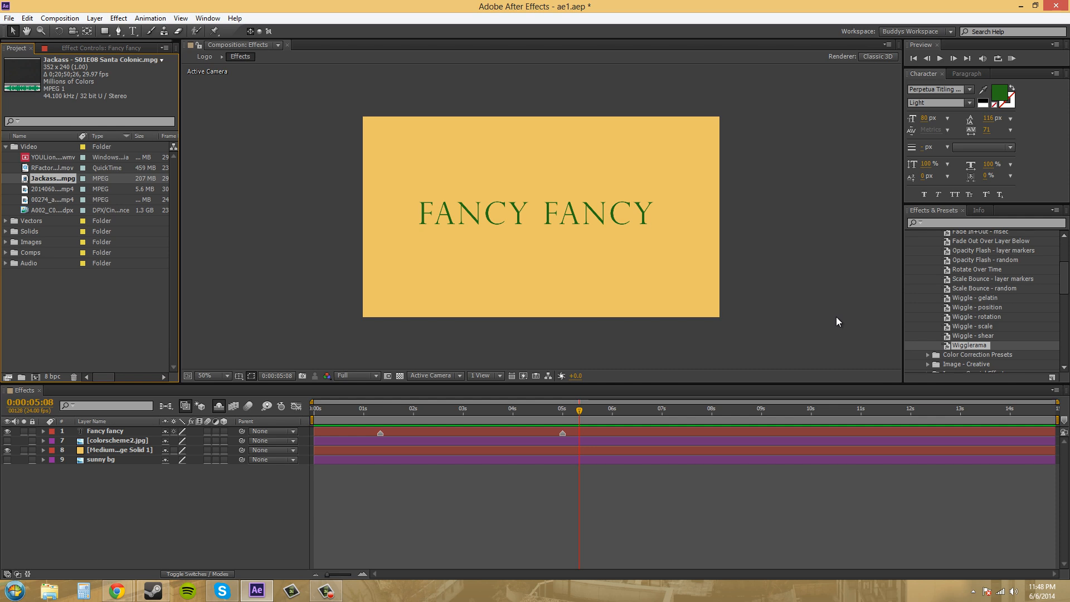
mouse_move(197, 274)
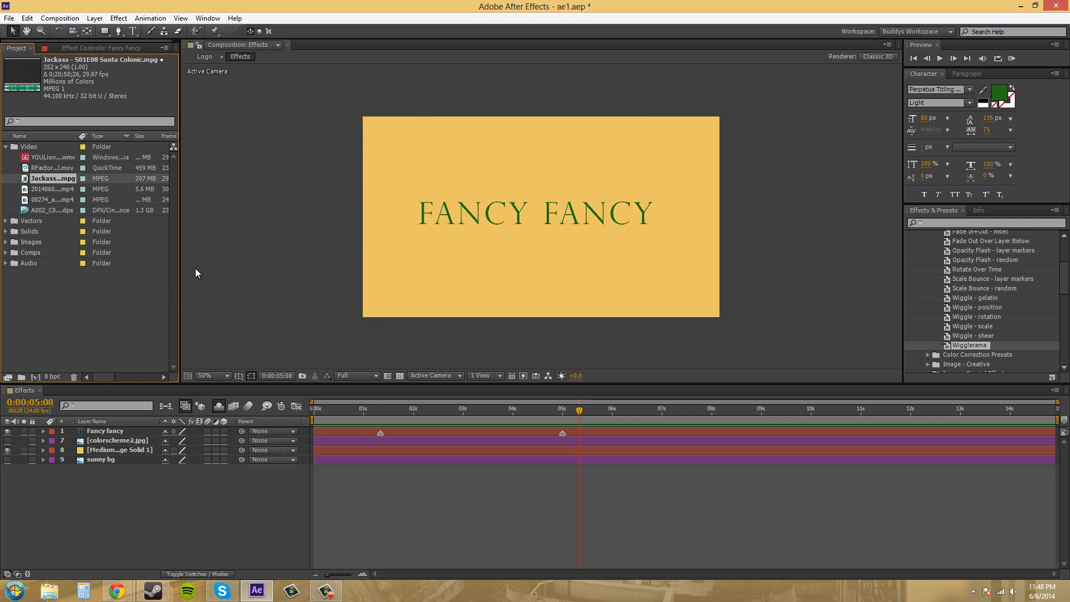
mouse_move(283, 156)
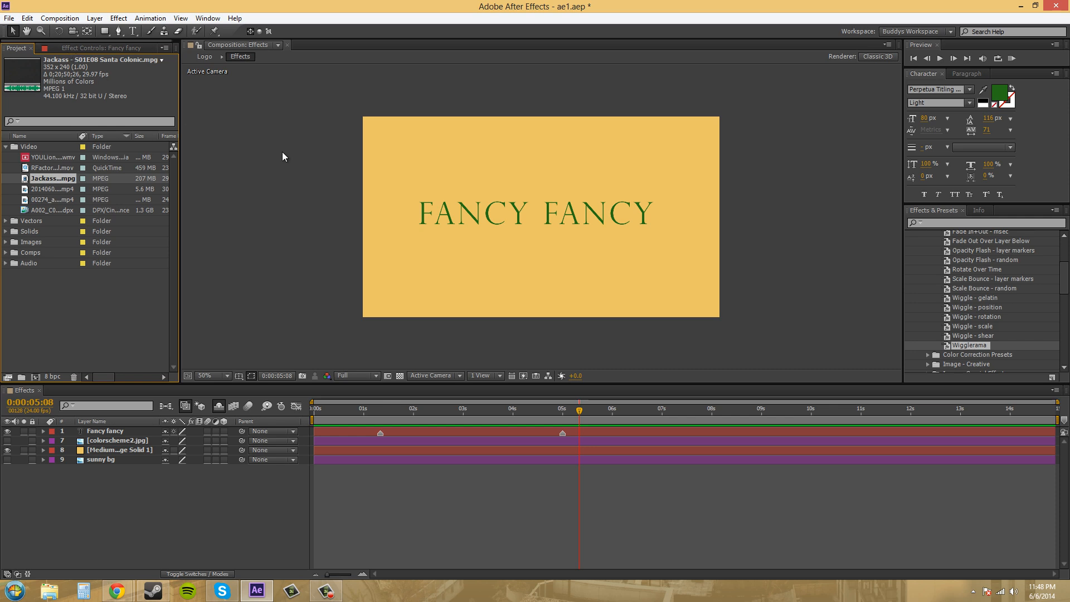
mouse_move(254, 215)
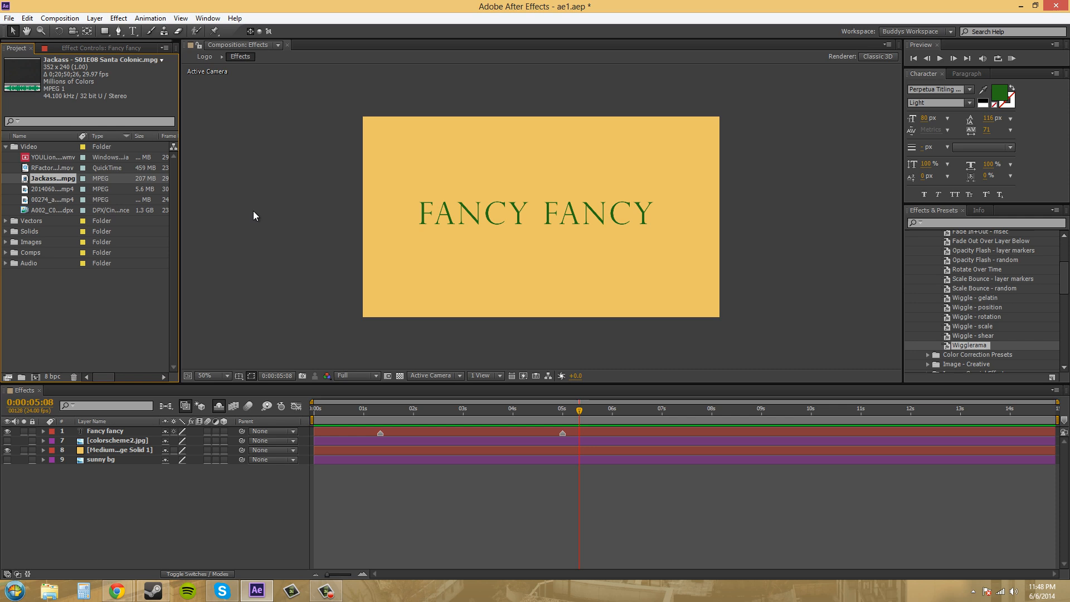
mouse_move(259, 214)
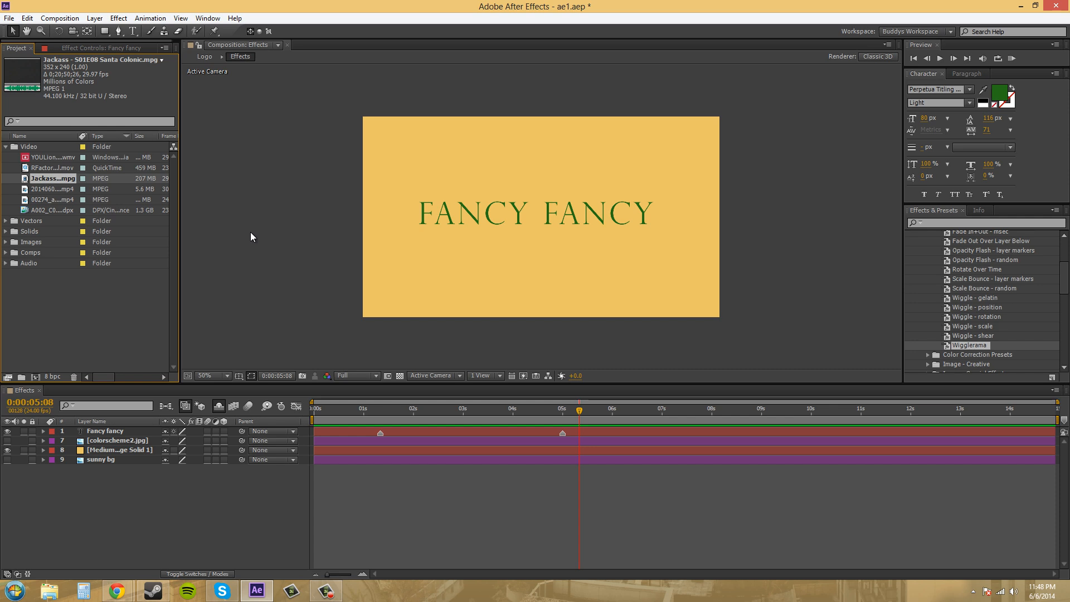
mouse_move(350, 135)
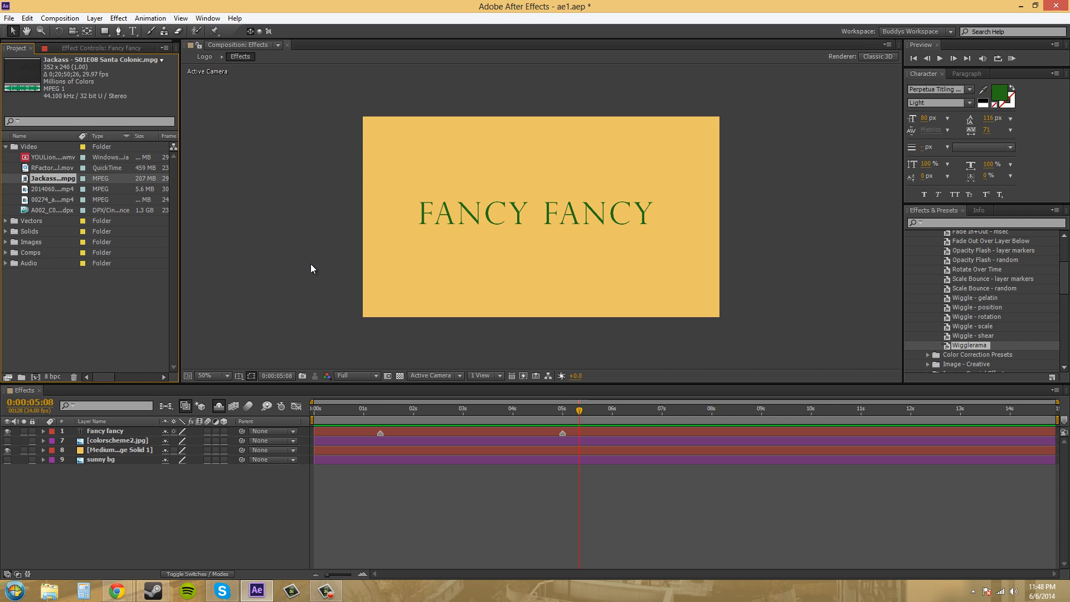
mouse_move(309, 264)
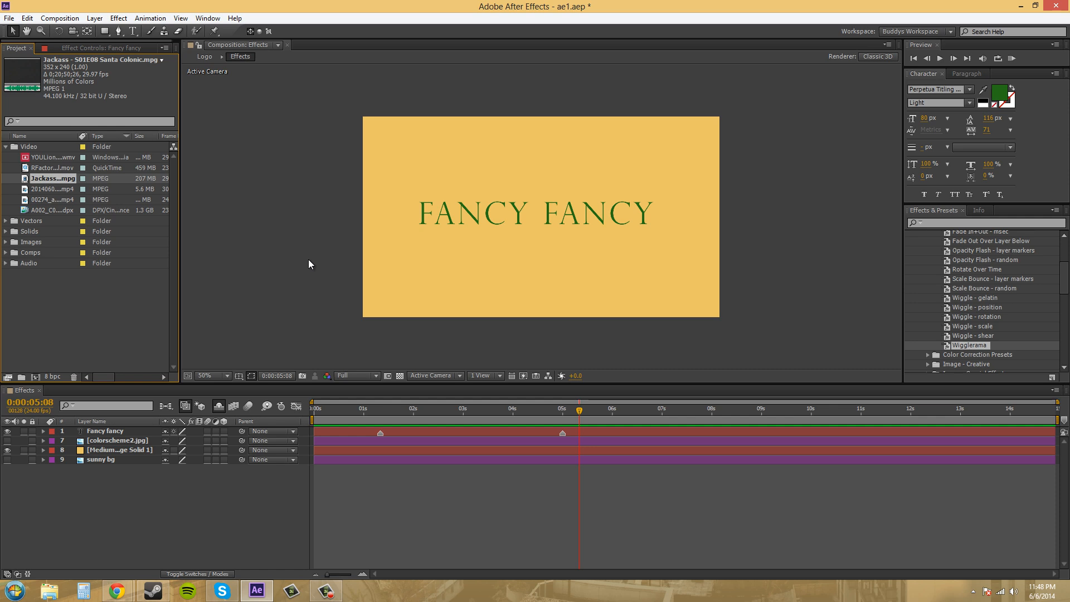
mouse_move(286, 240)
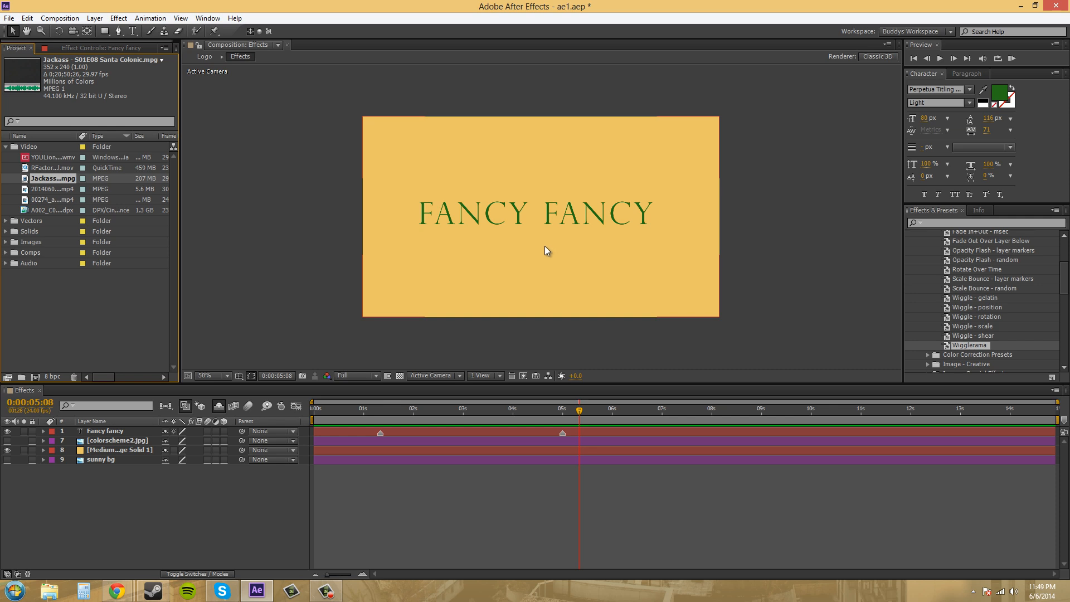
mouse_move(556, 259)
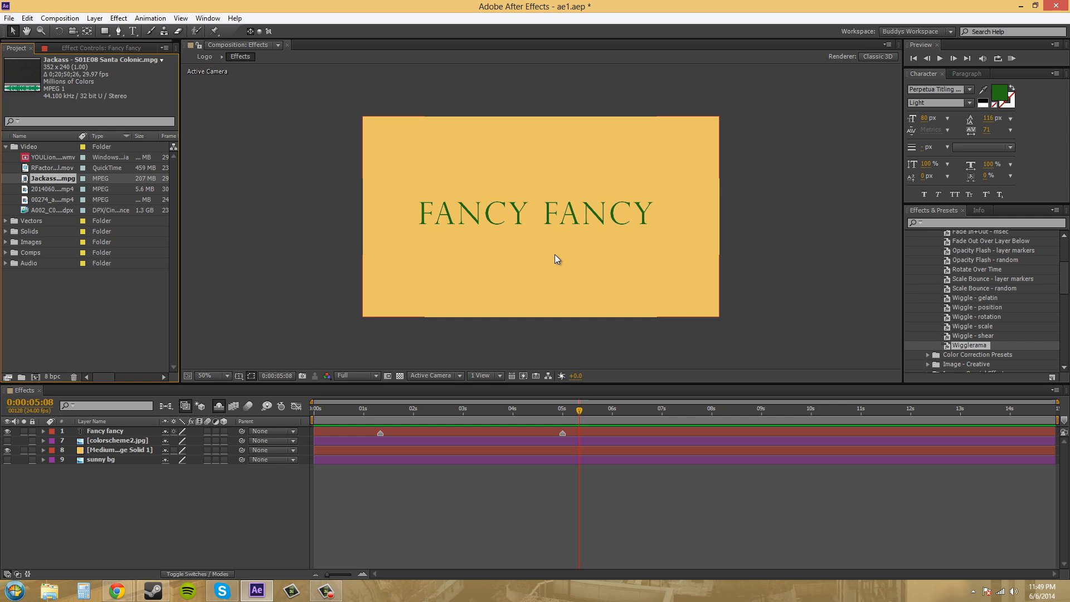
mouse_move(595, 264)
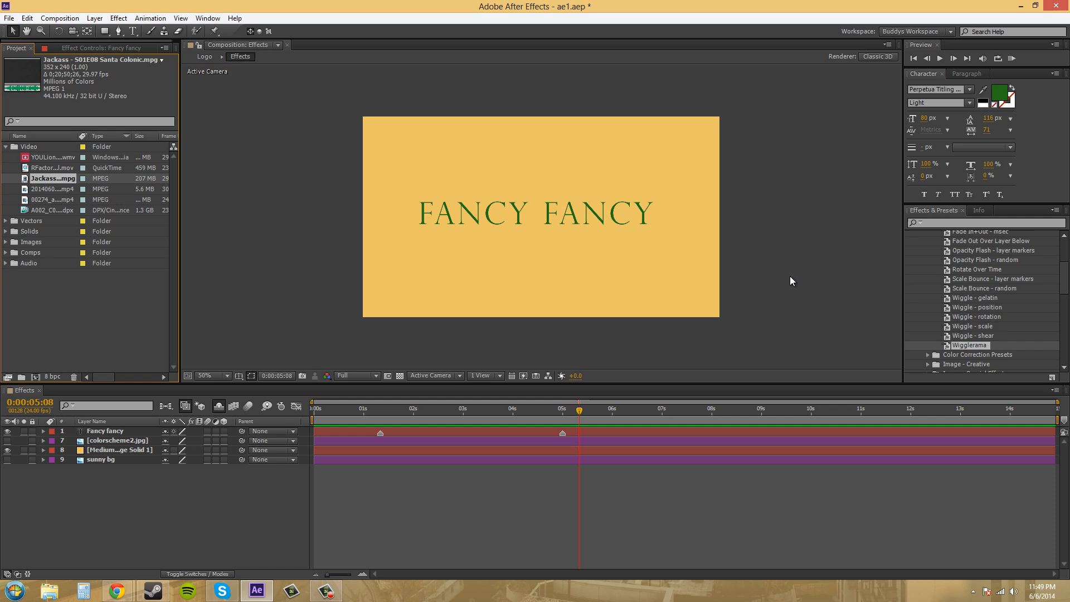
mouse_move(689, 278)
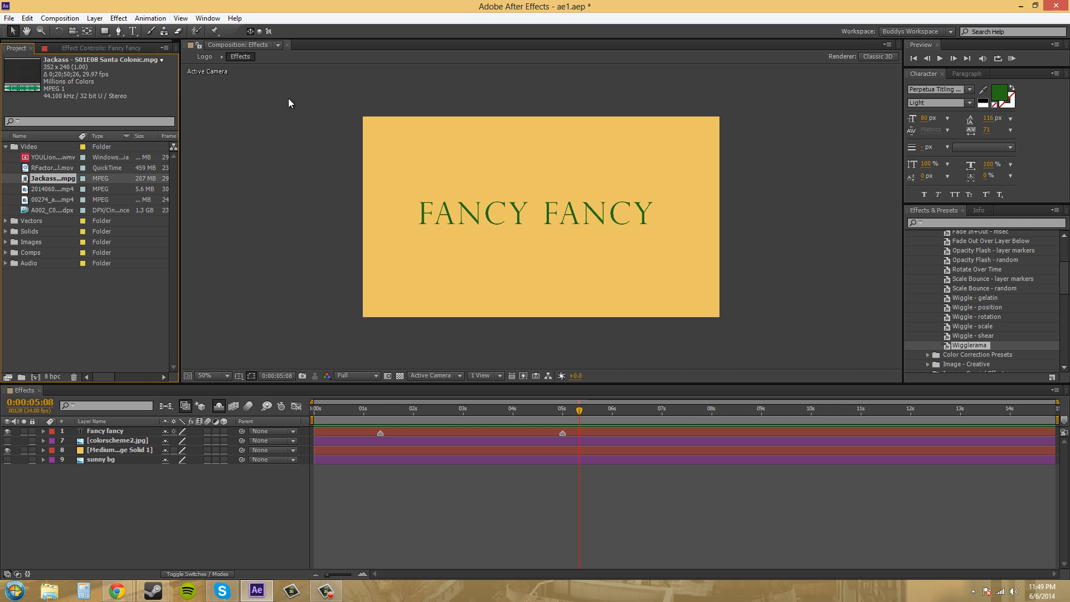
mouse_move(257, 116)
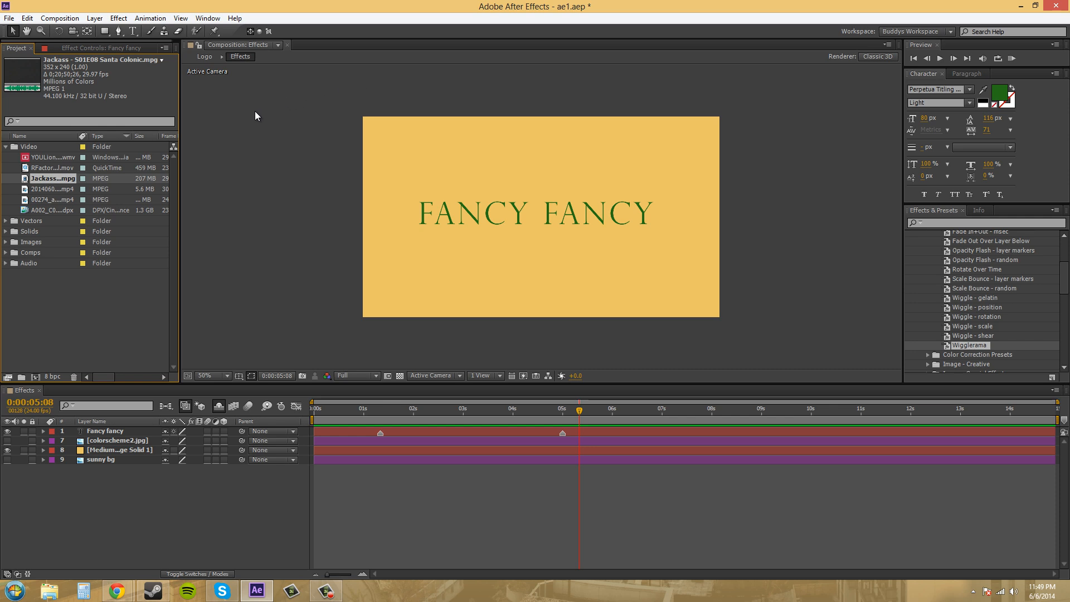
mouse_move(258, 135)
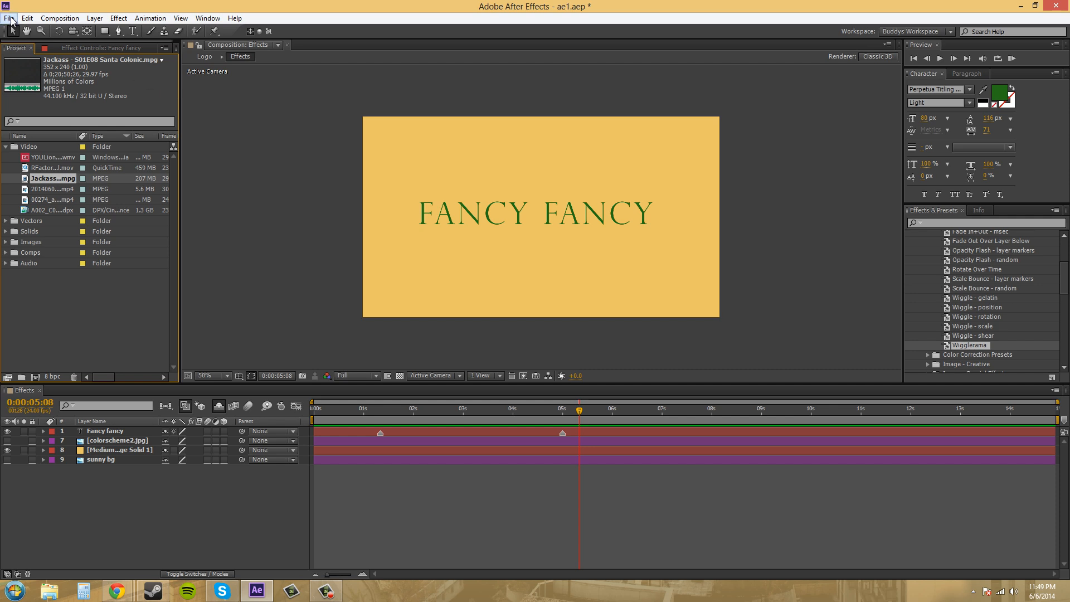
- Open Project Settings from the File menu to view the color and audio settings
left_click(9, 18)
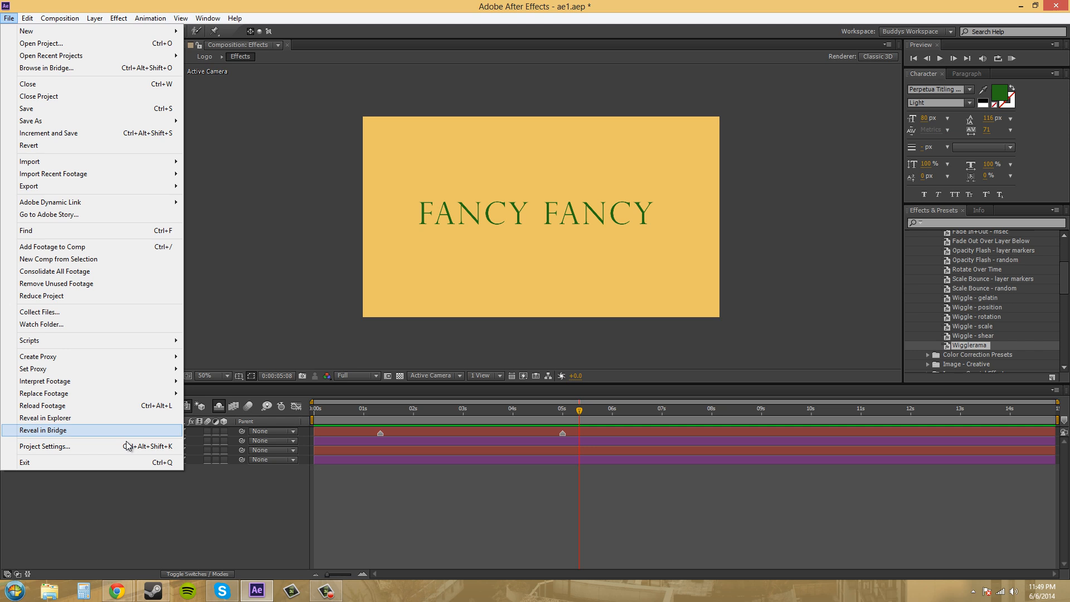
left_click(44, 446)
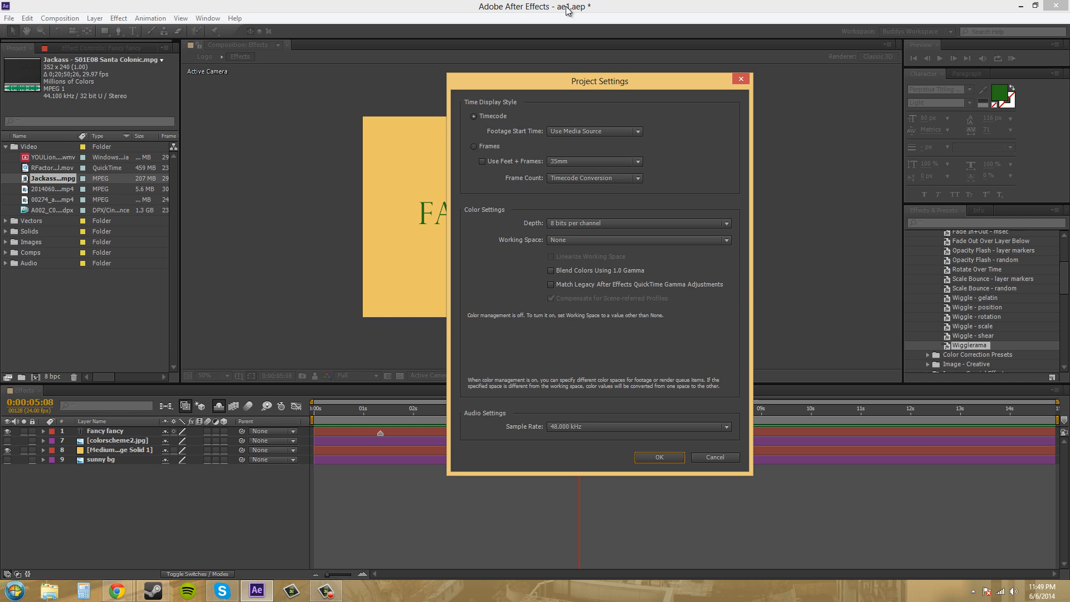
mouse_move(563, 13)
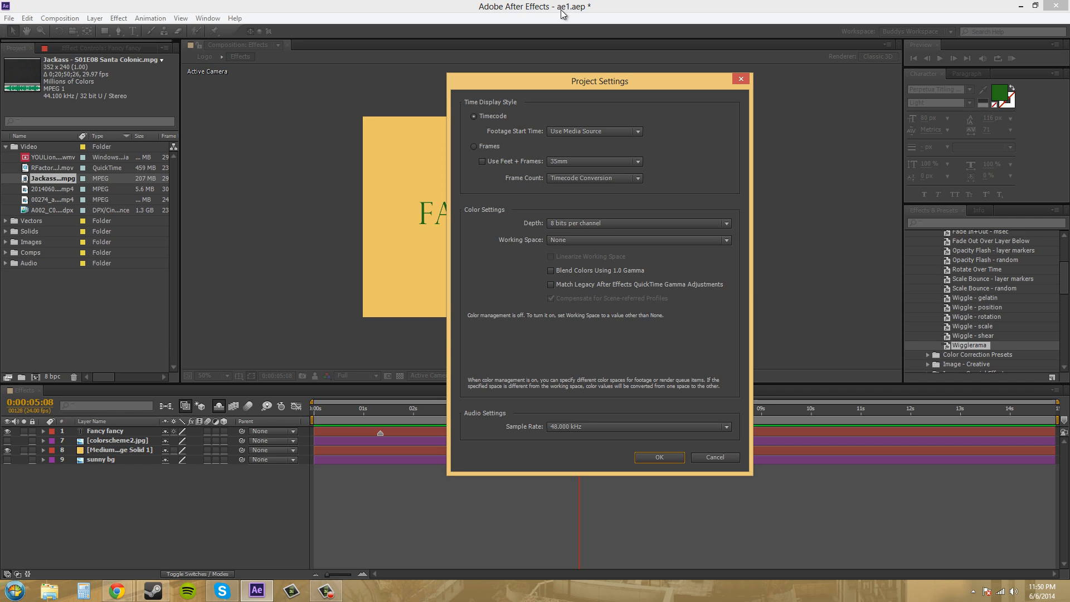
mouse_move(270, 114)
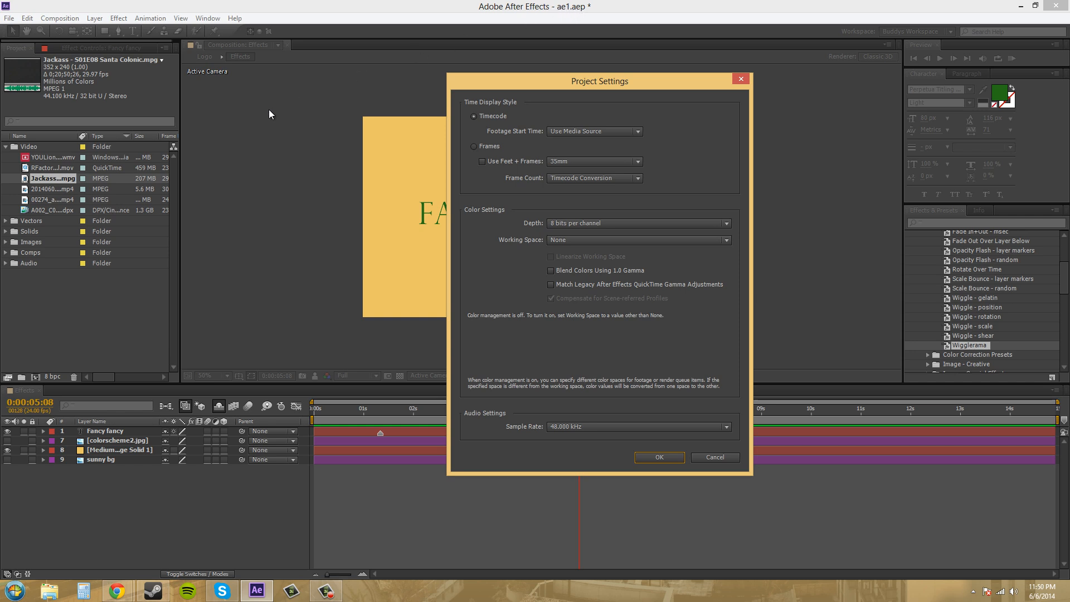
mouse_move(506, 101)
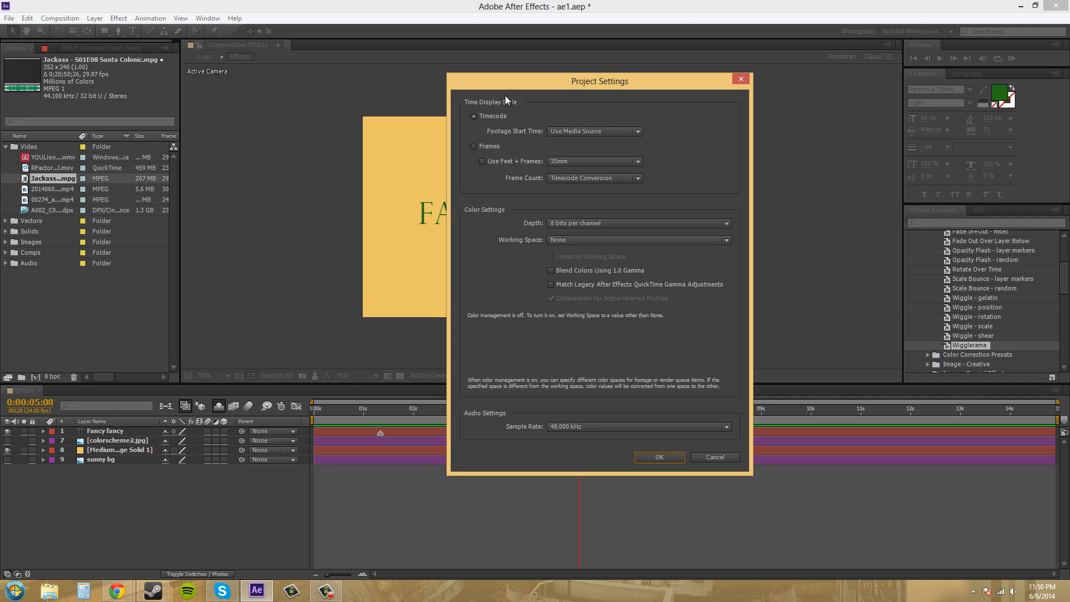
mouse_move(526, 102)
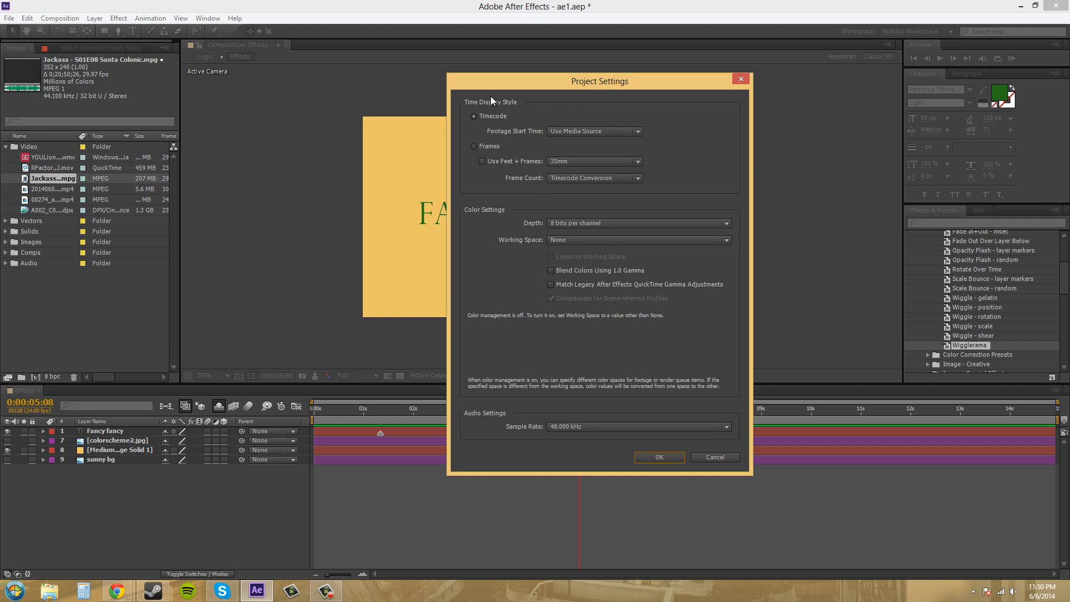
mouse_move(507, 88)
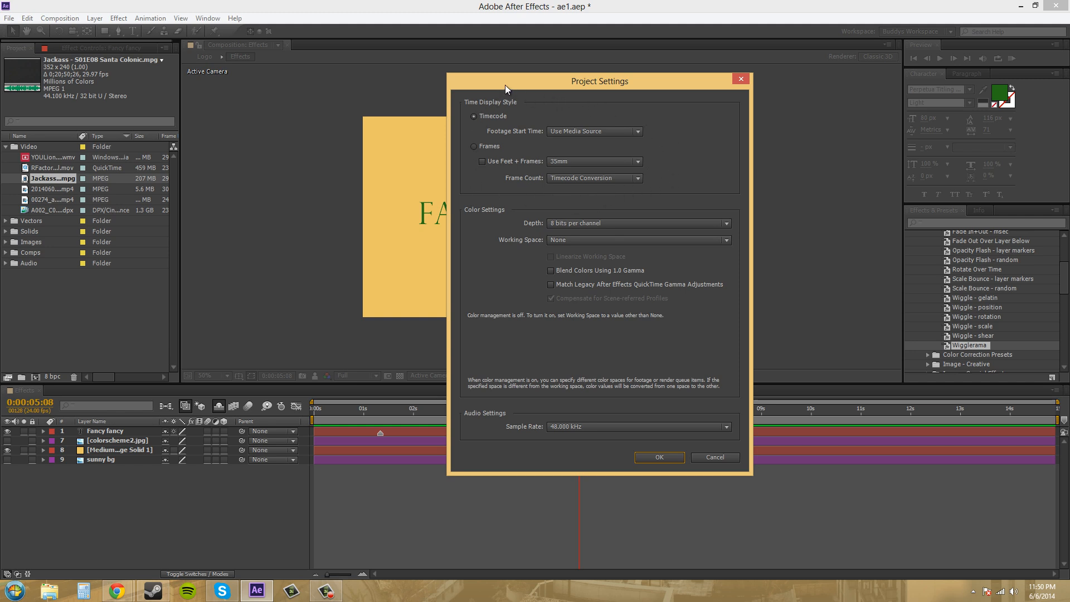
mouse_move(480, 214)
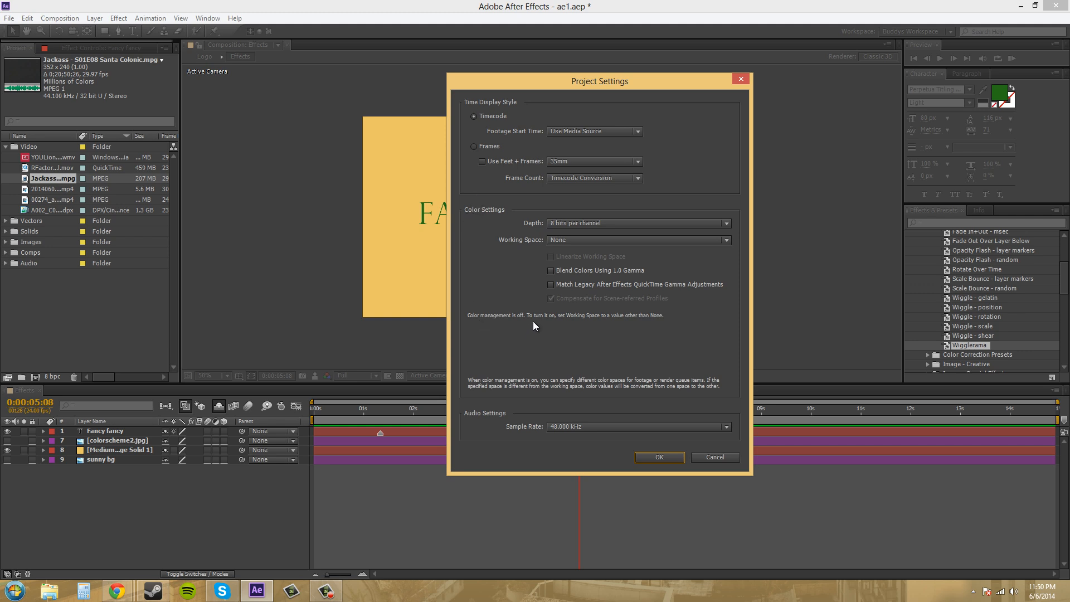
mouse_move(583, 232)
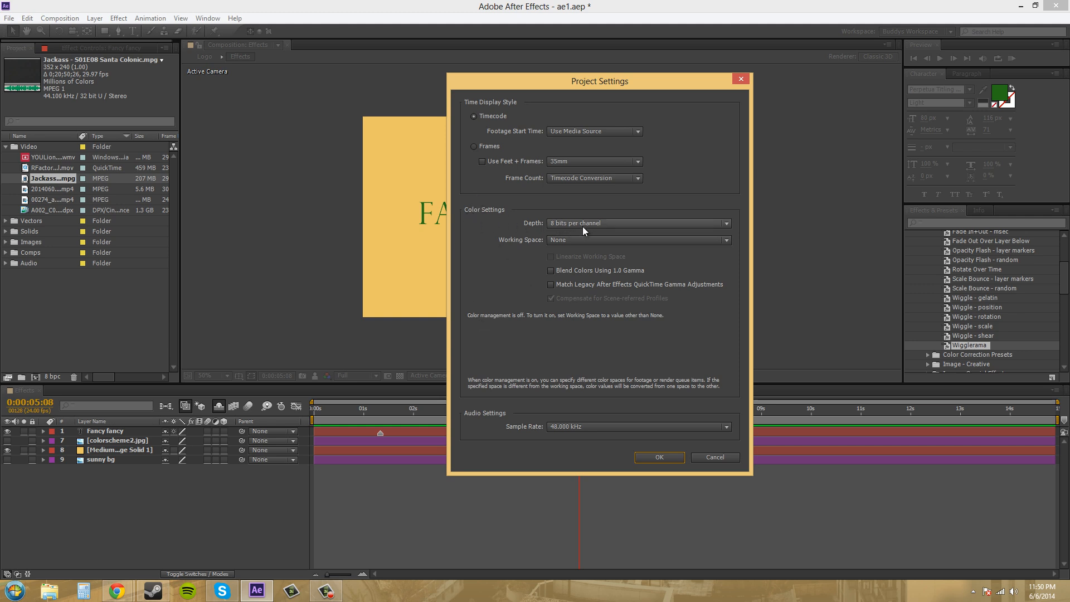
mouse_move(590, 226)
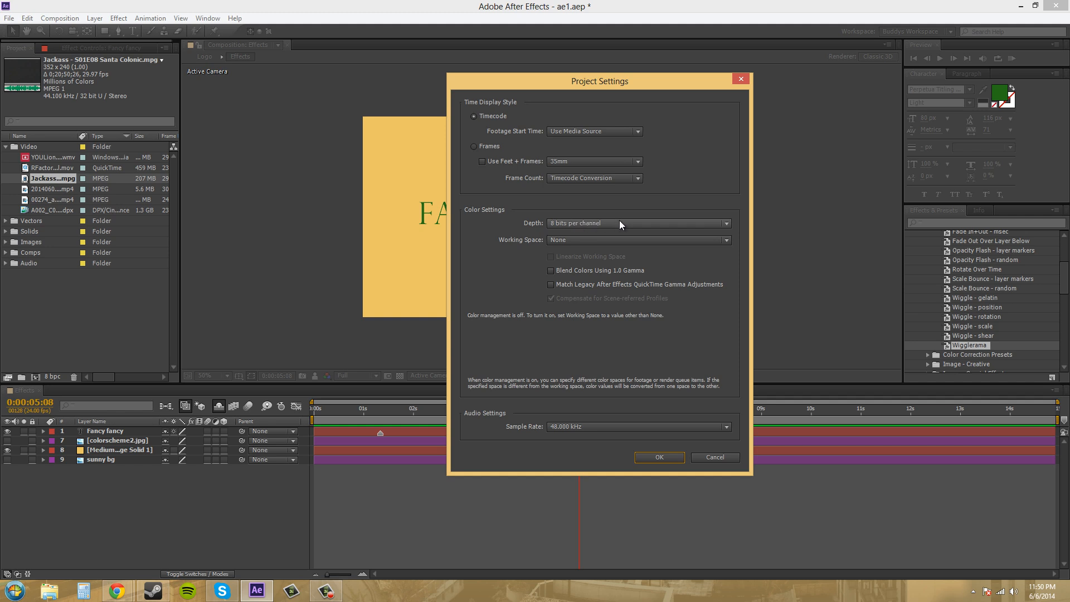
- Expand the Depth dropdown to show 8, 16 and 32 bits per channel
left_click(637, 223)
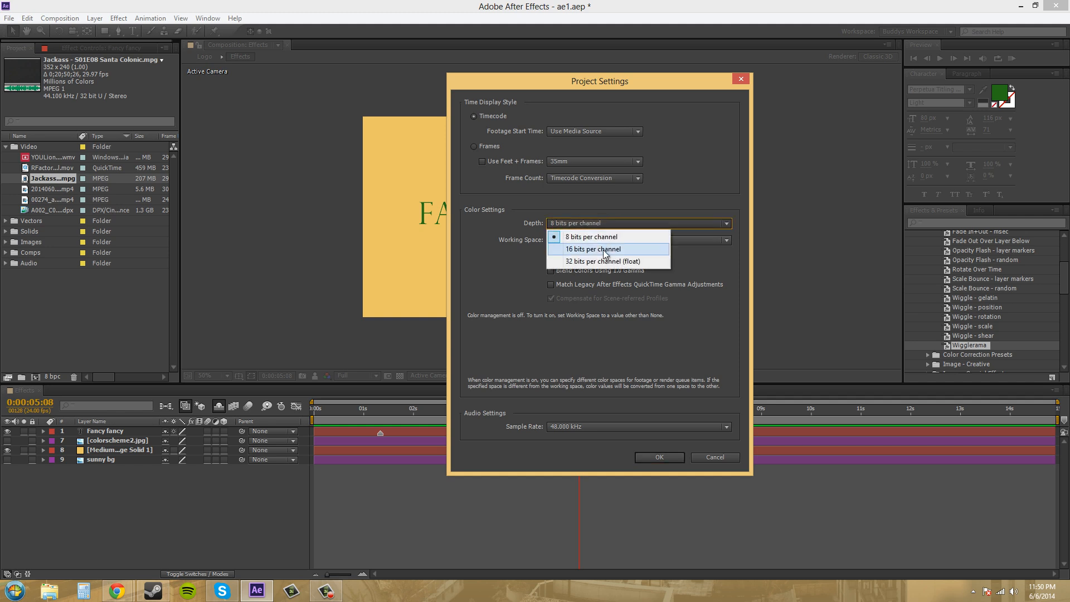
left_click(590, 237)
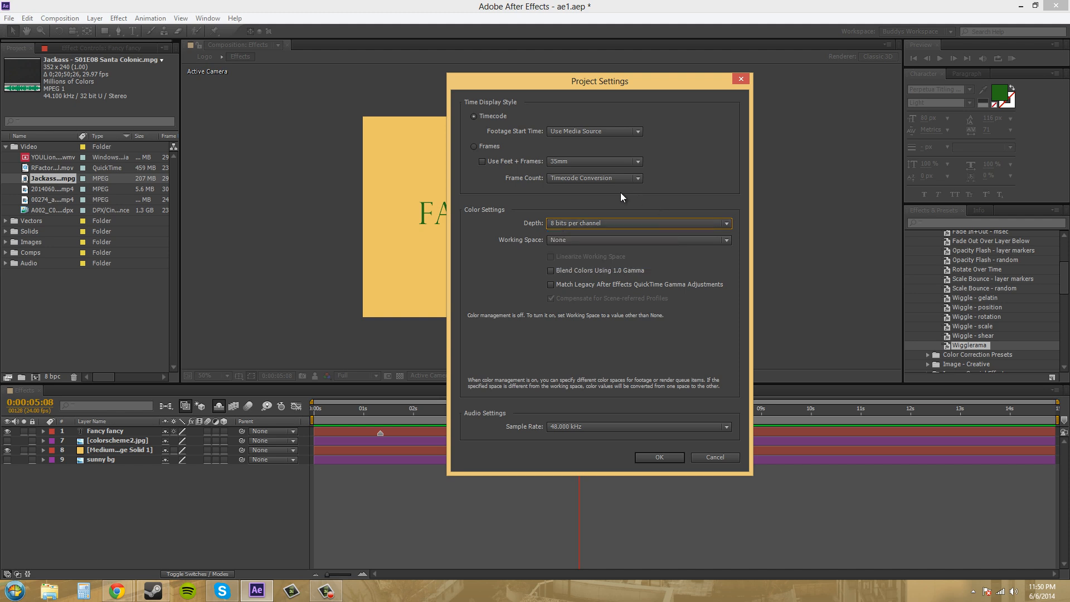
mouse_move(630, 199)
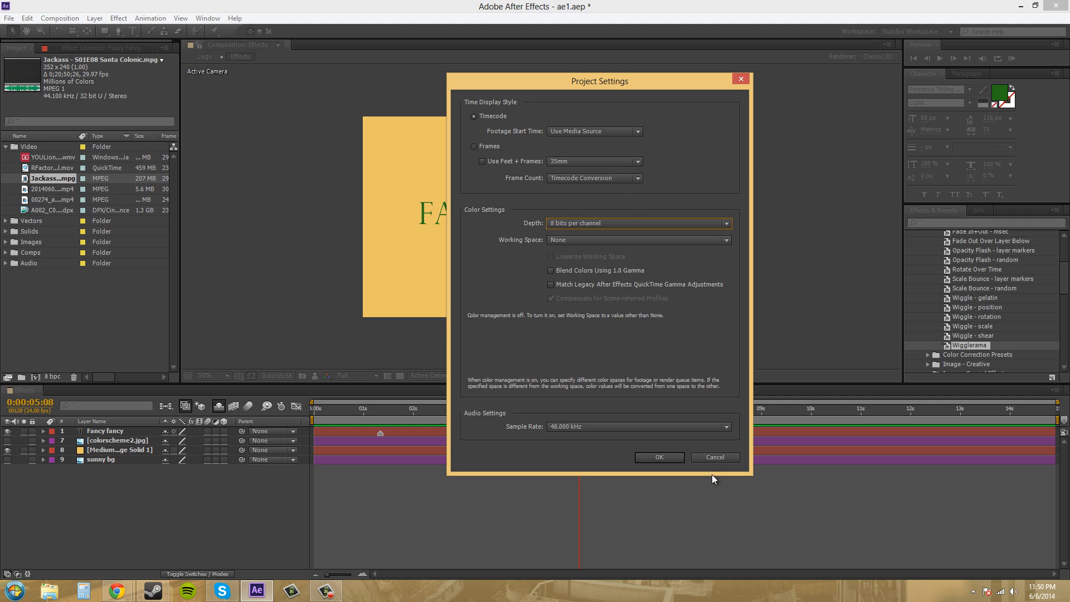
mouse_move(86, 191)
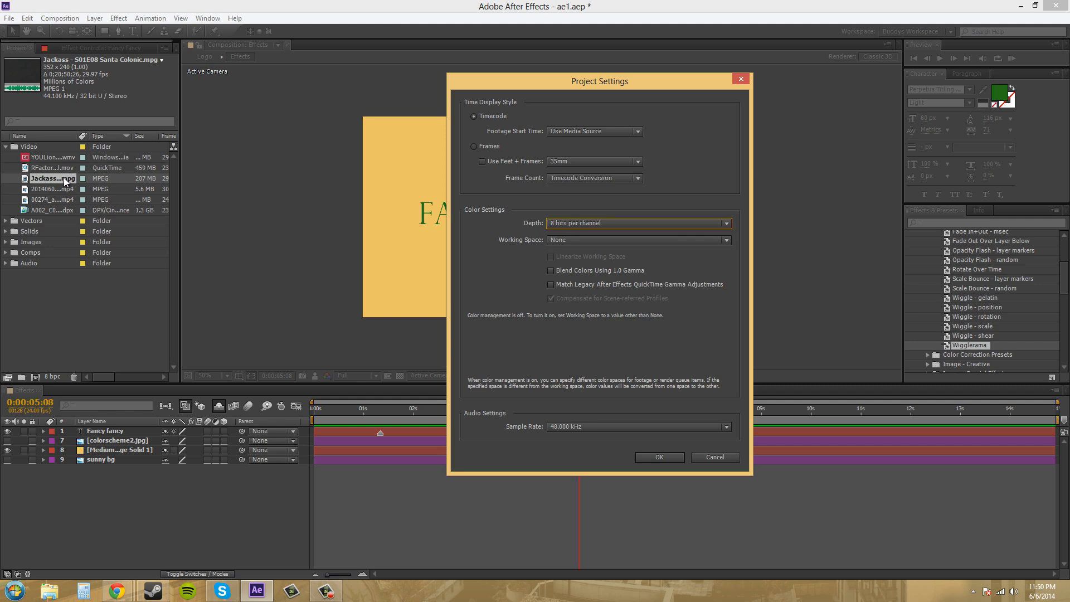
mouse_move(64, 203)
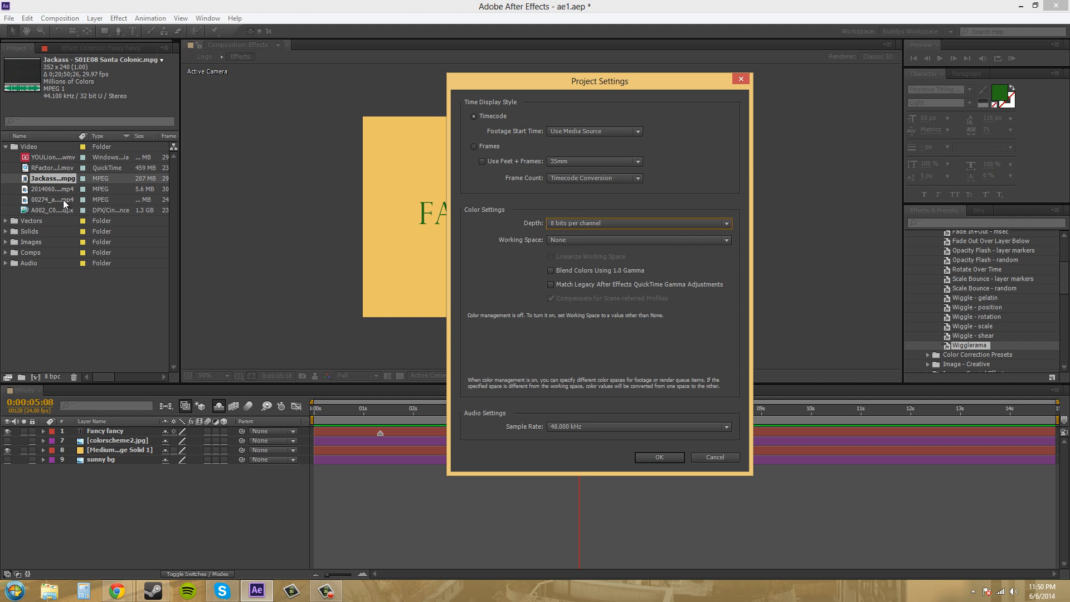
mouse_move(319, 280)
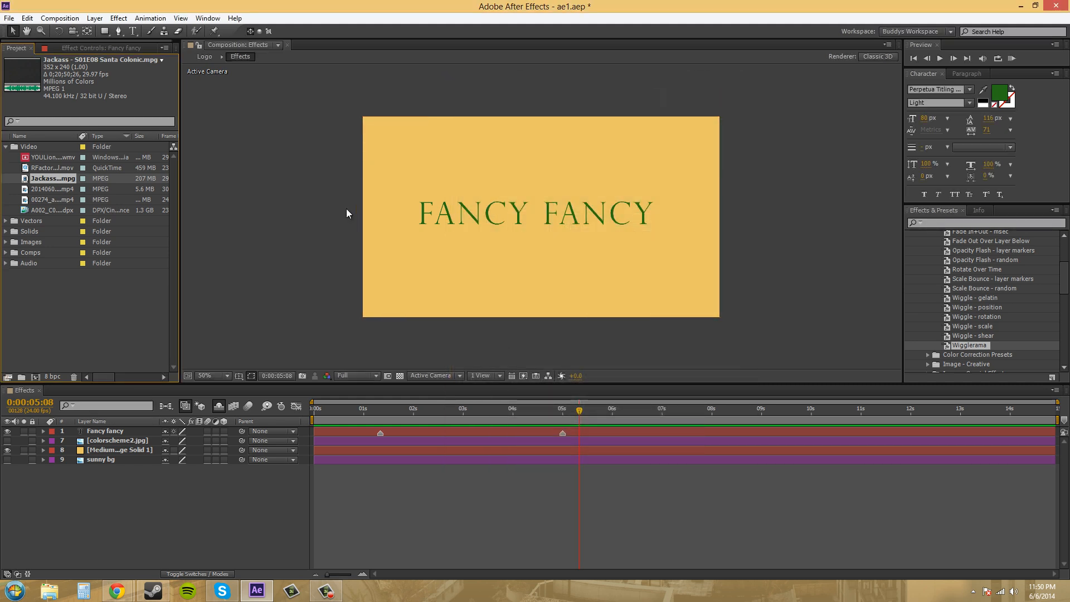
mouse_move(154, 98)
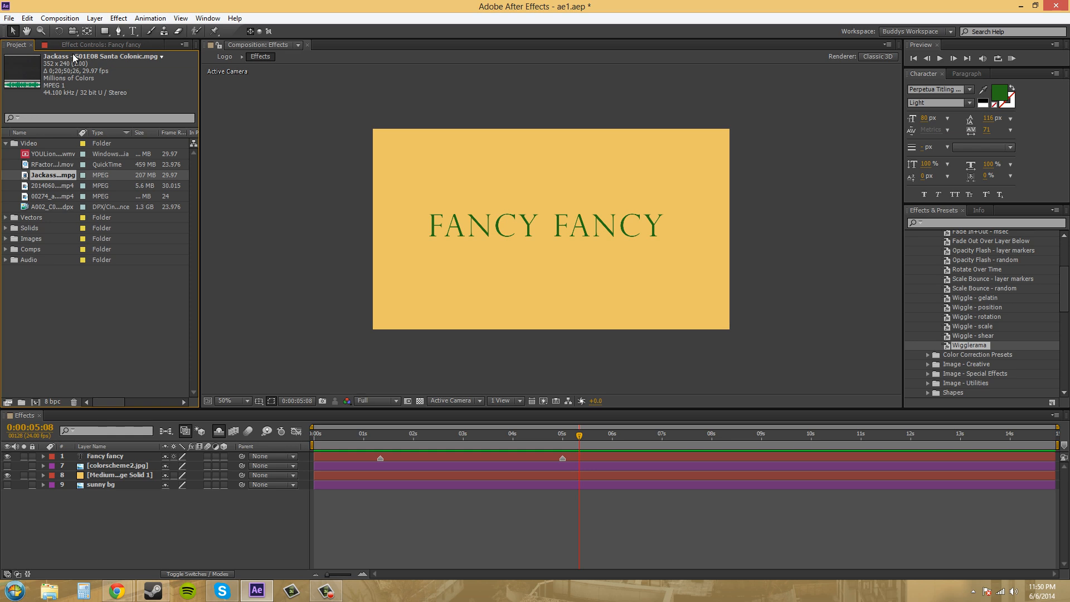
mouse_move(51, 99)
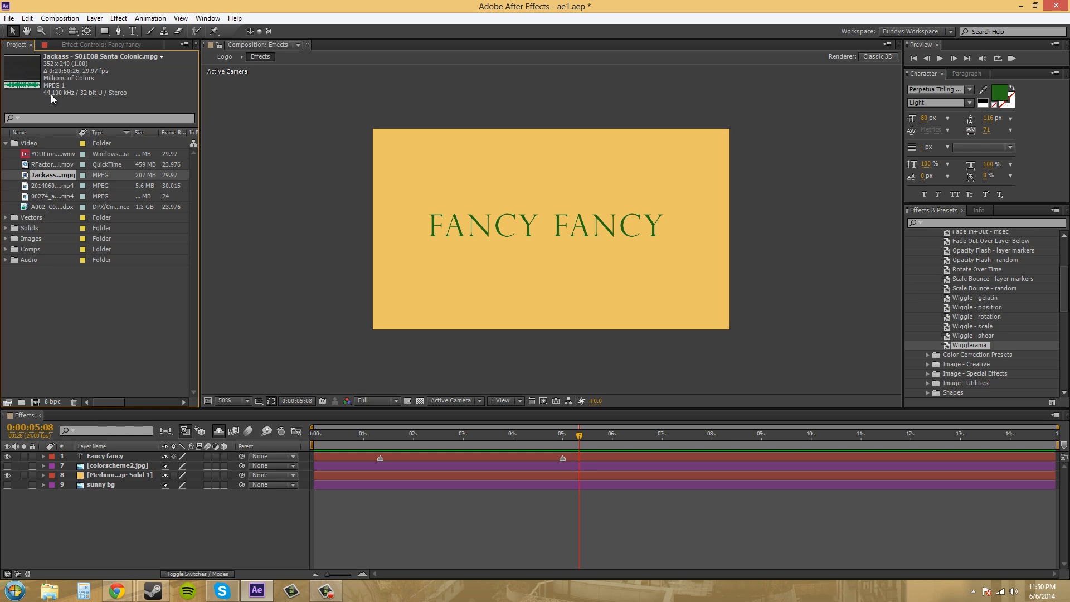
mouse_move(80, 99)
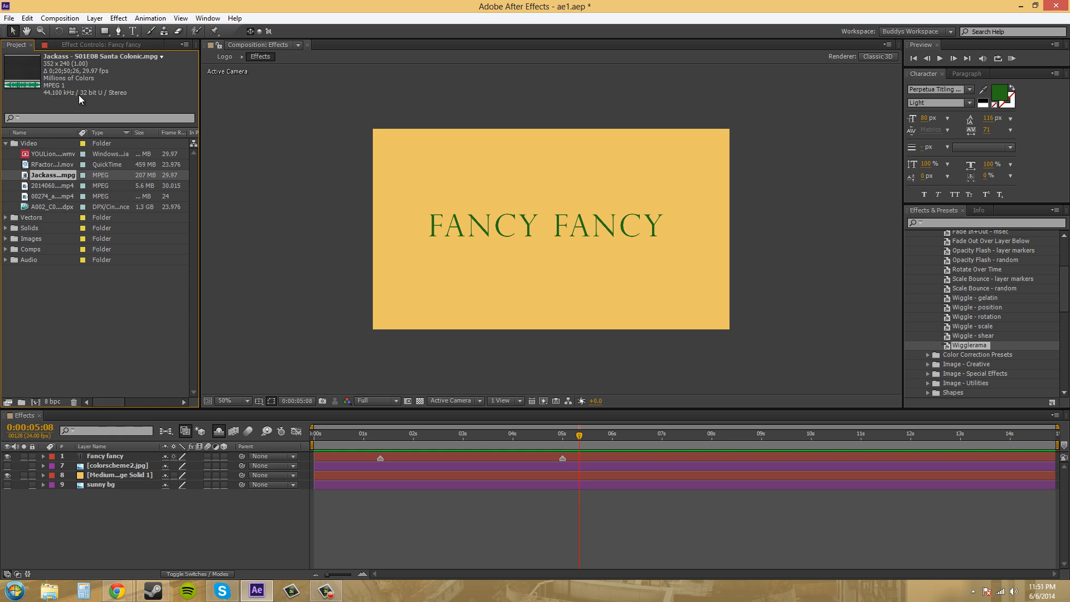
mouse_move(77, 100)
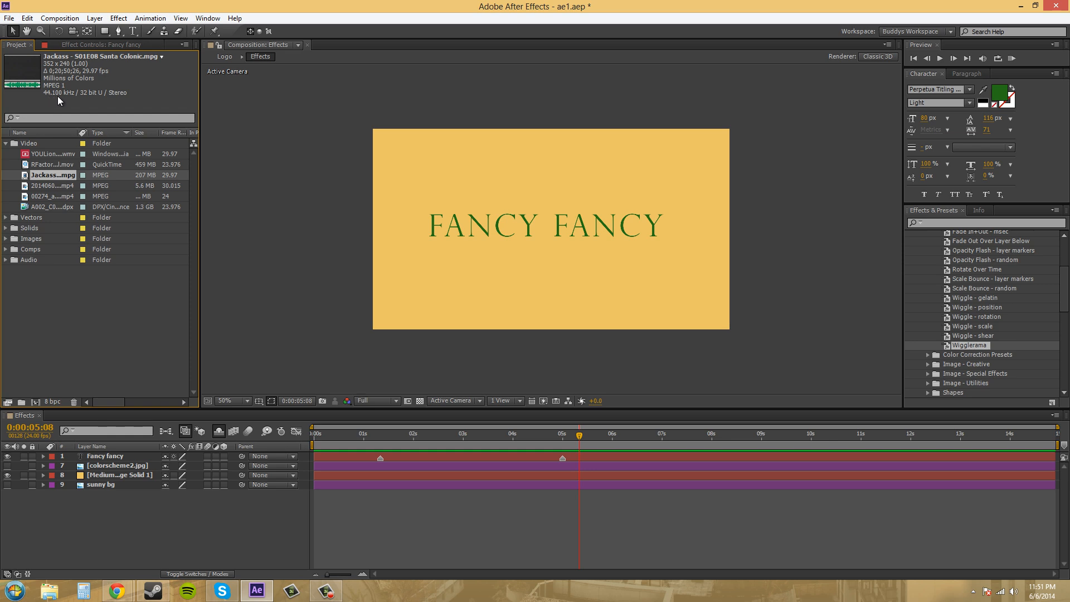
mouse_move(72, 100)
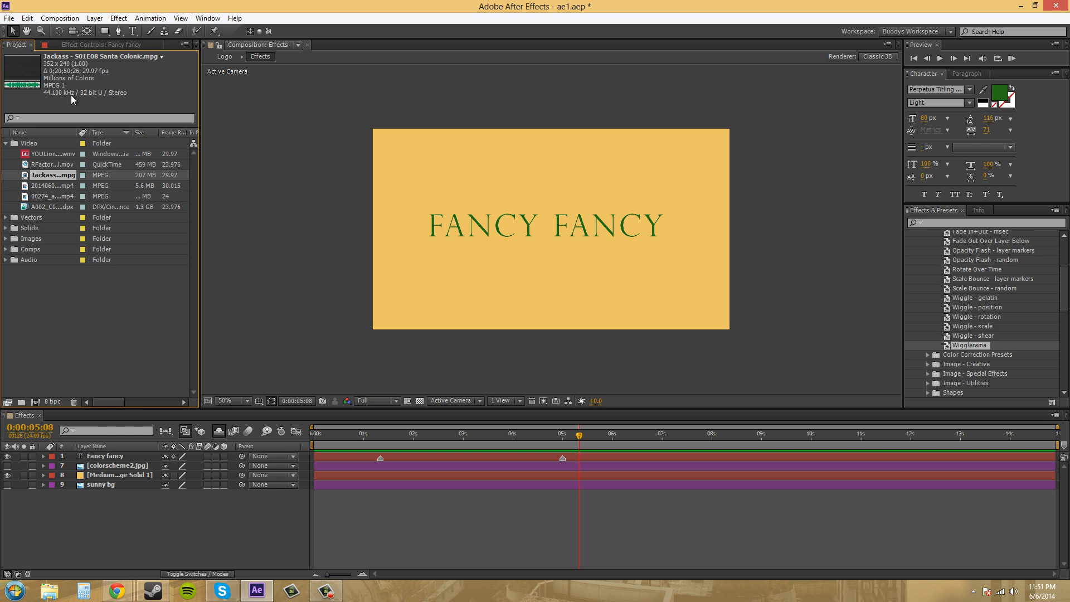
mouse_move(73, 100)
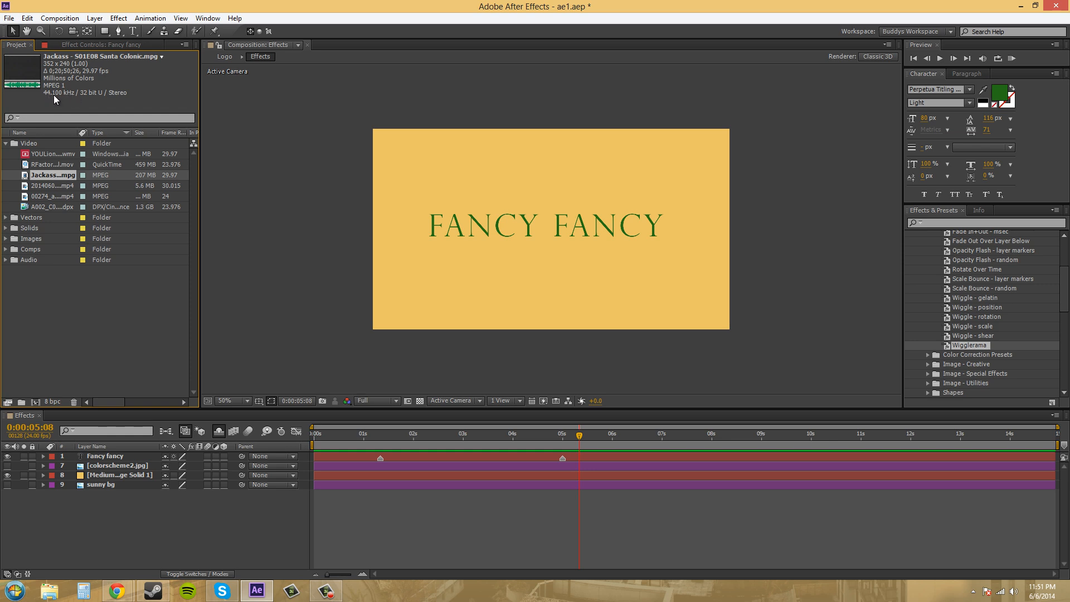
mouse_move(85, 101)
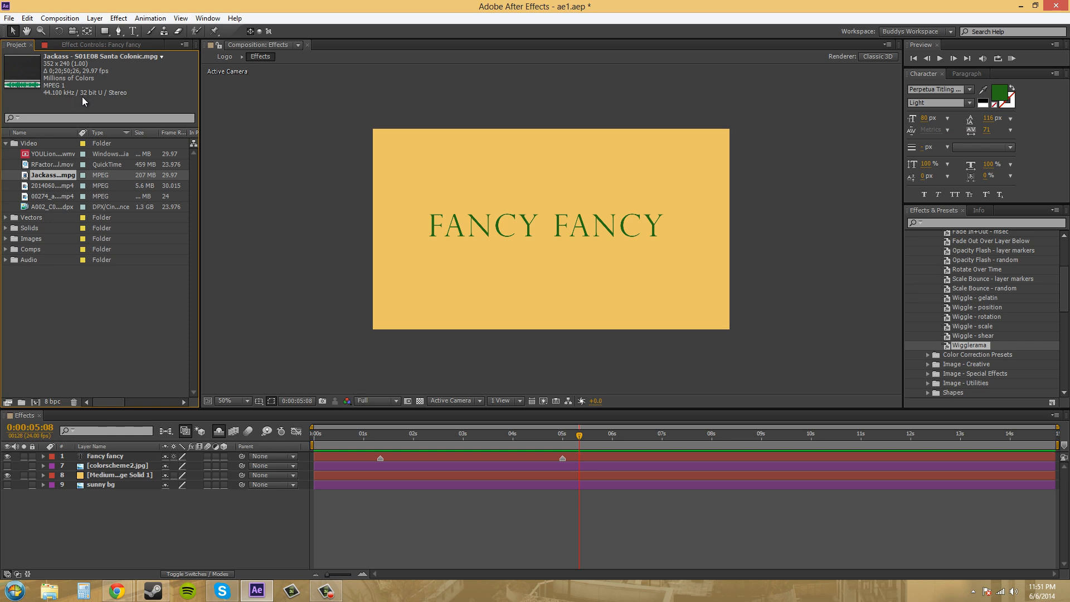
mouse_move(98, 101)
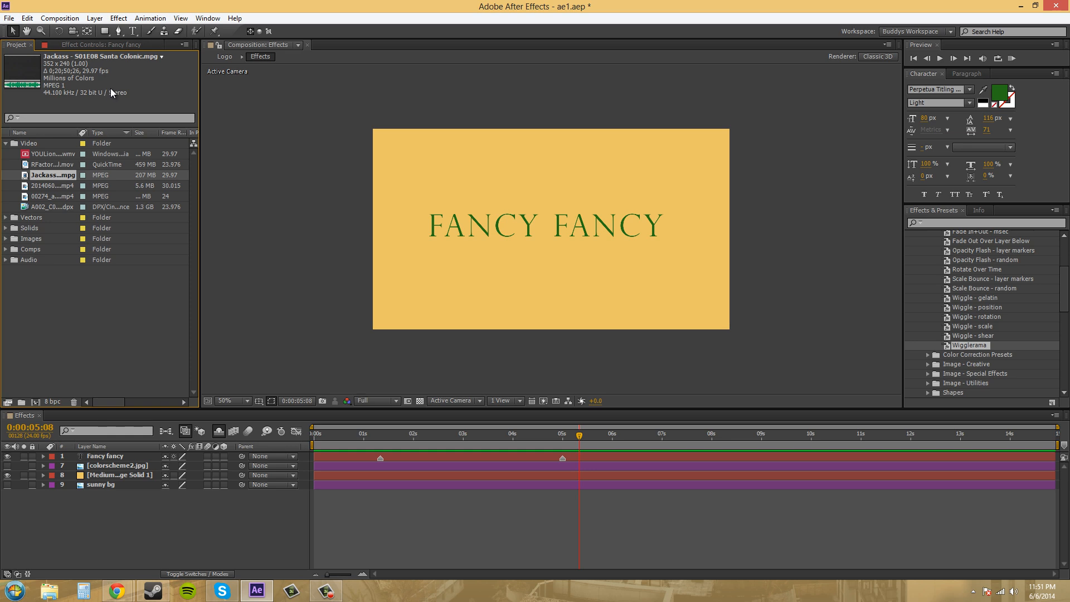
mouse_move(122, 103)
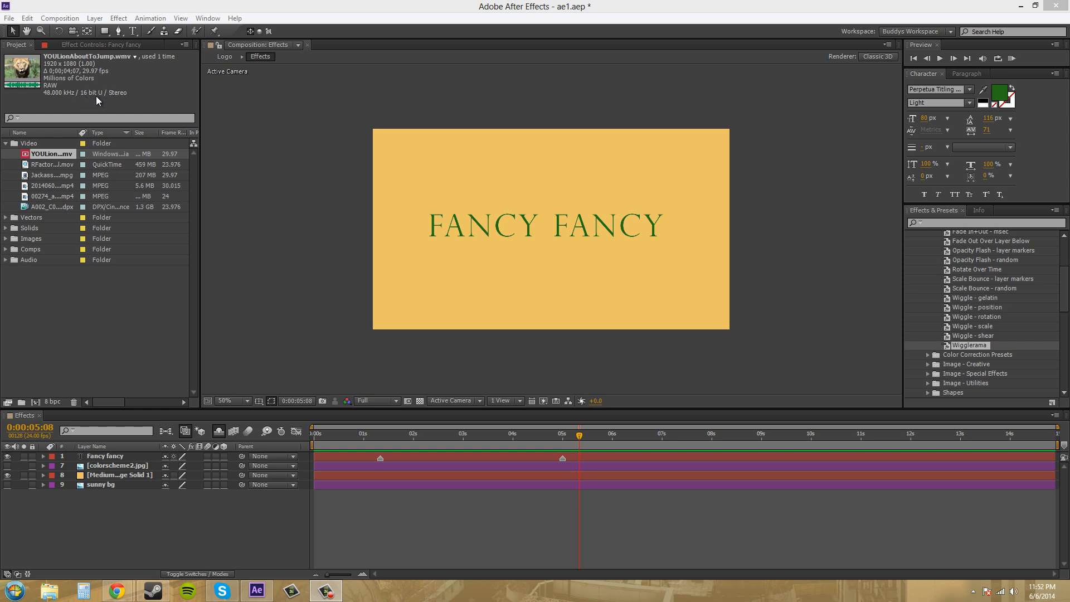
- Select Jackass - S01E08 Santa Colonic.mpg to show its 352x240 size and 44.1 kHz audio
left_click(52, 164)
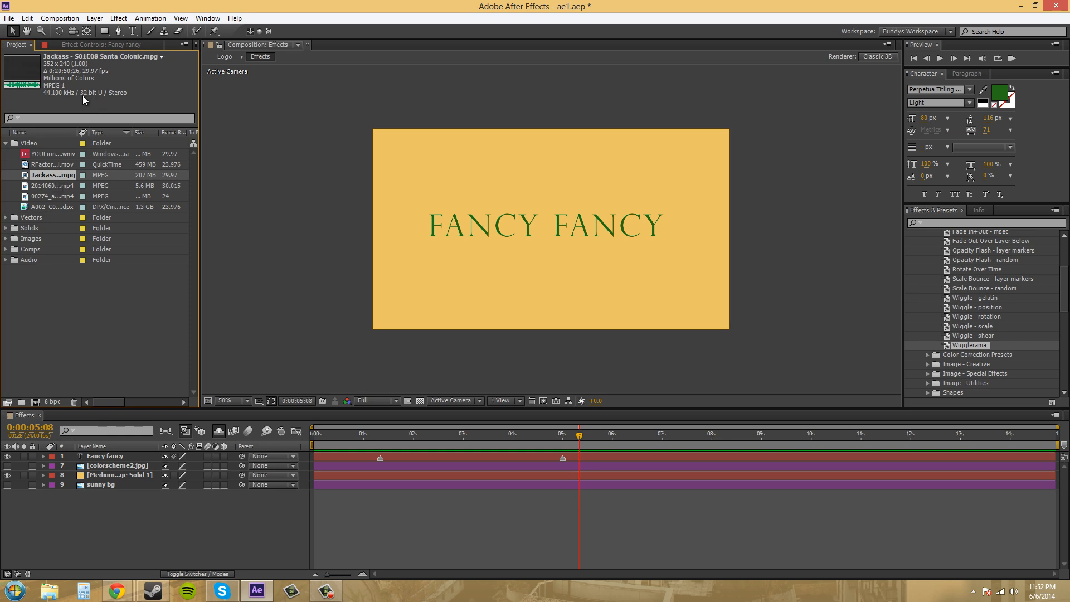
mouse_move(88, 101)
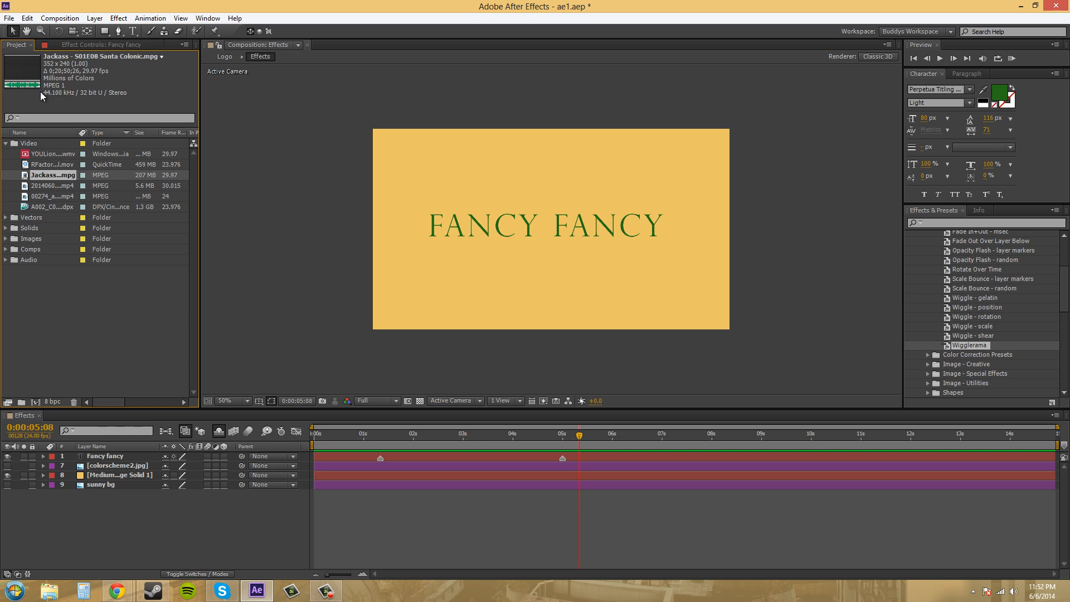
mouse_move(76, 103)
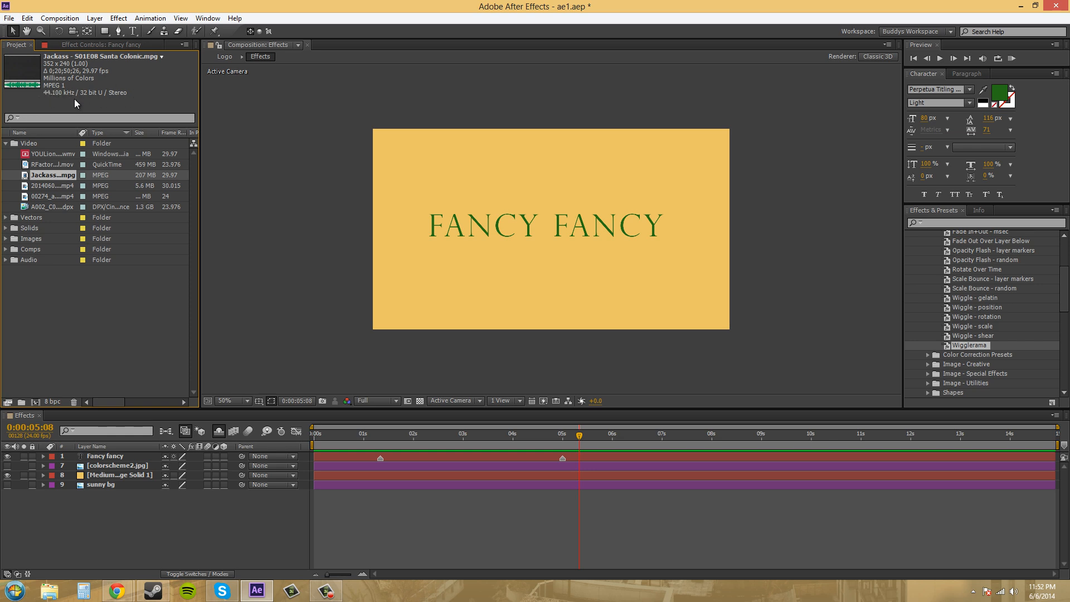
mouse_move(54, 92)
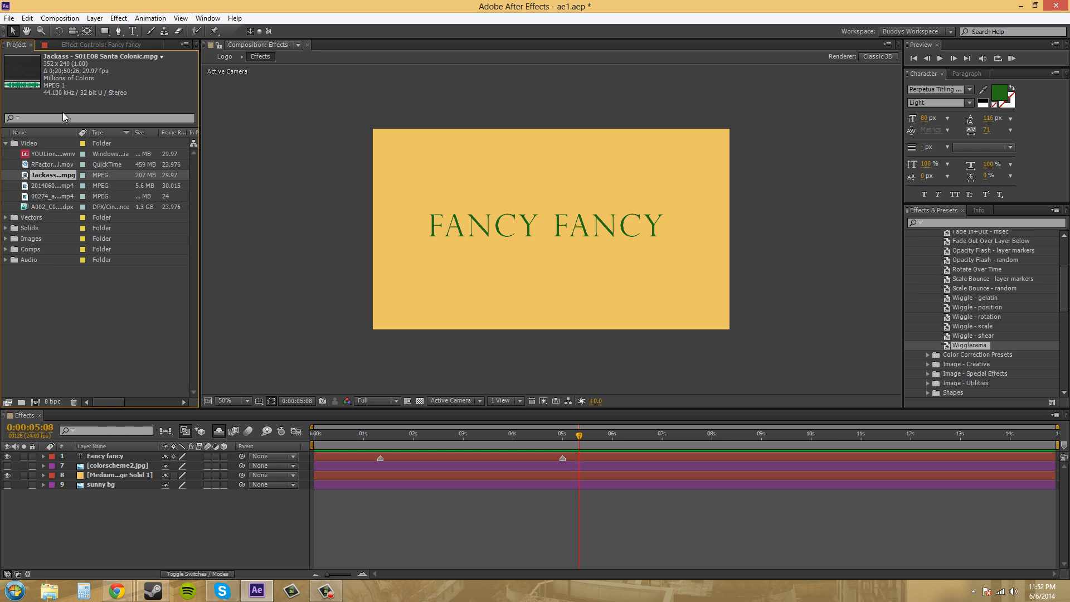
mouse_move(561, 282)
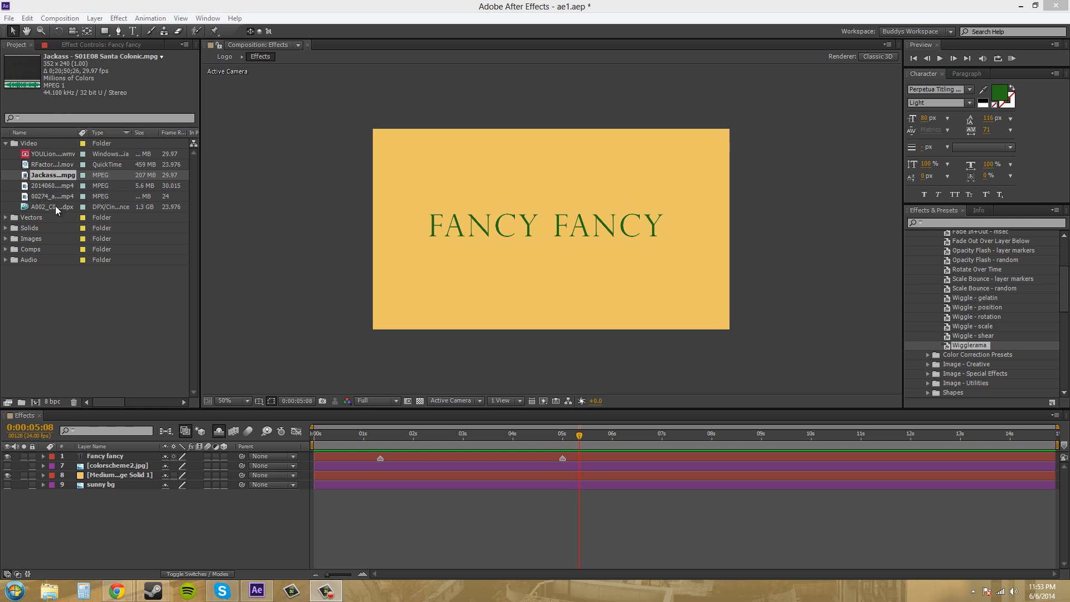
- Select the A002 DPX sequence to show 4096x2160, 23.976 fps, Trillions of Colors
left_click(51, 207)
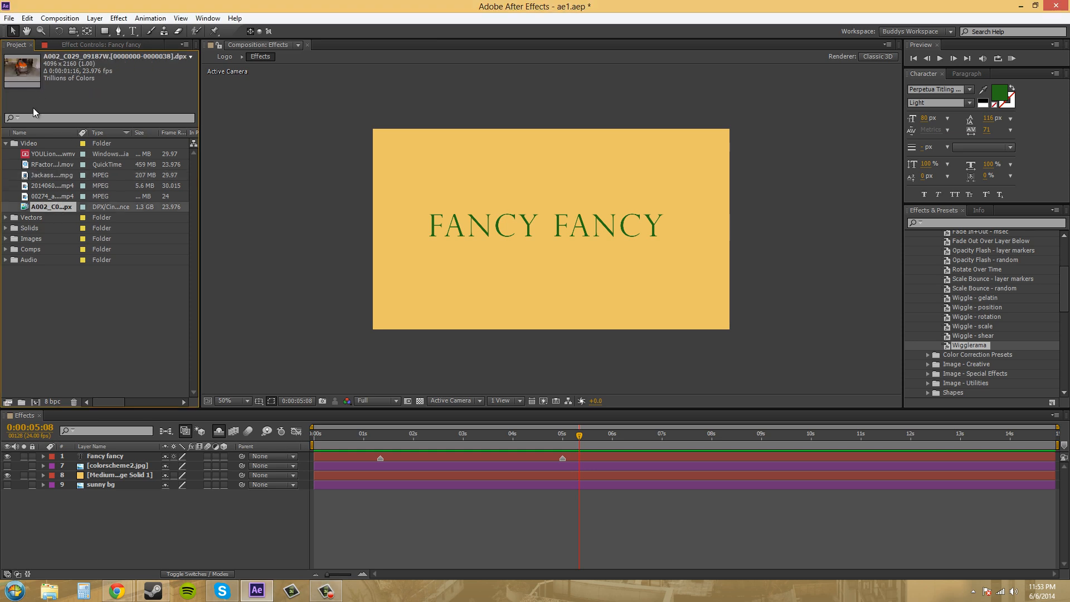
mouse_move(52, 85)
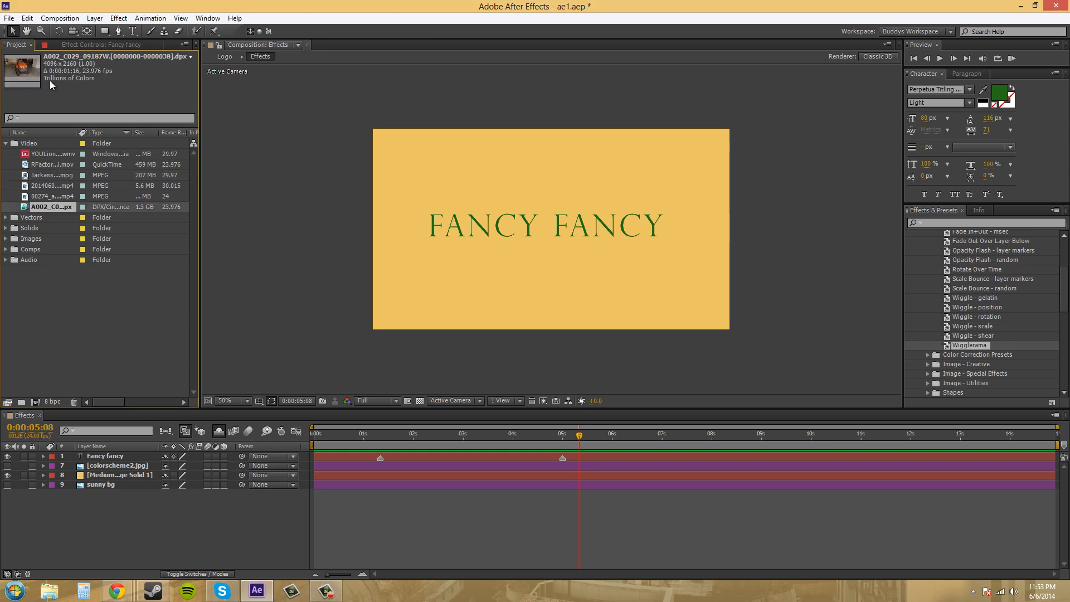
mouse_move(58, 206)
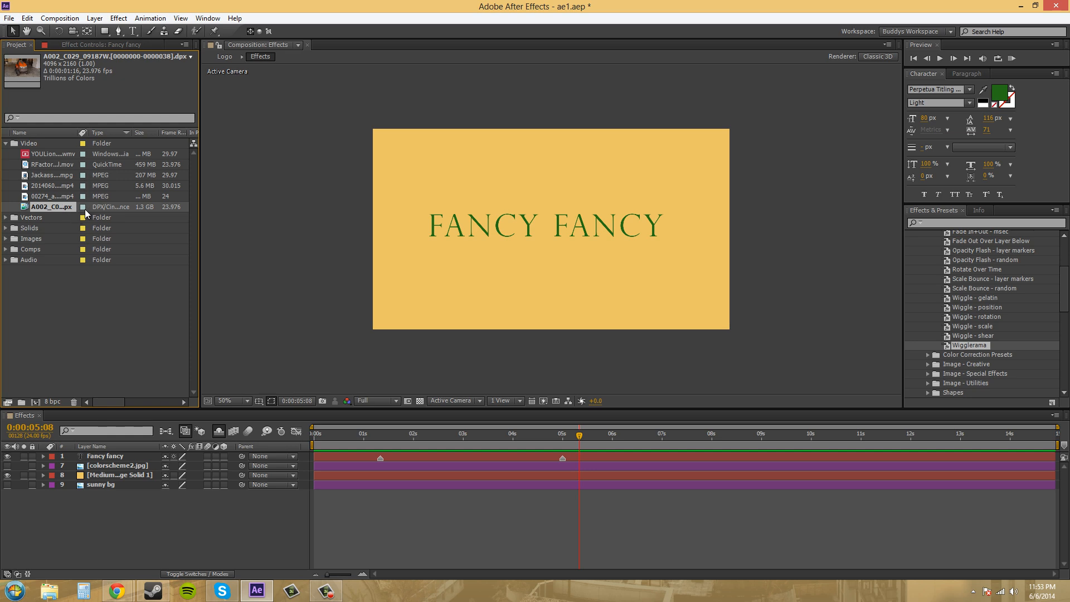
mouse_move(112, 212)
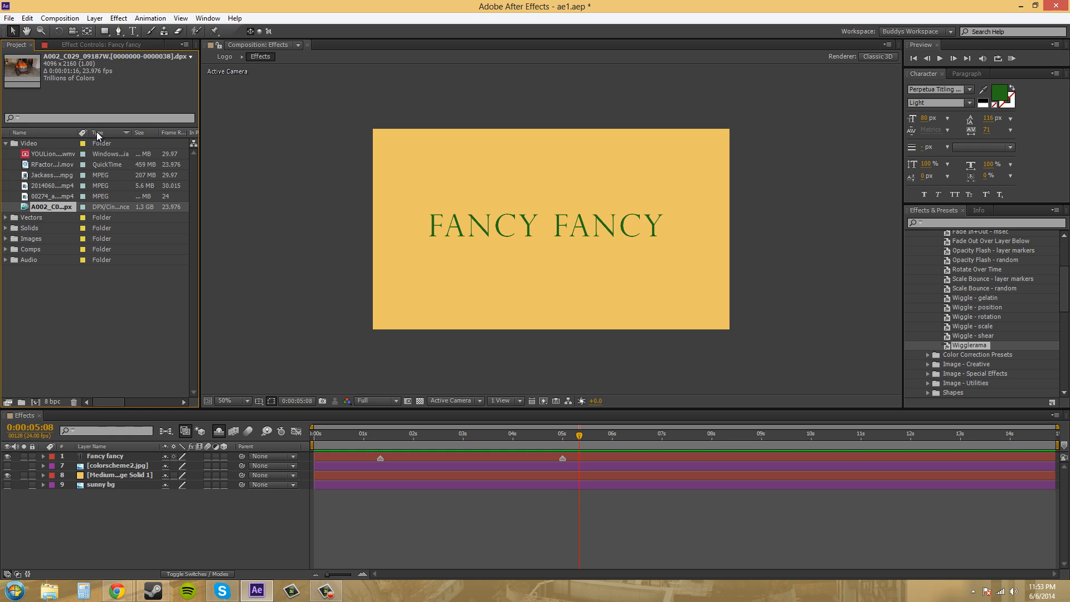
mouse_move(61, 84)
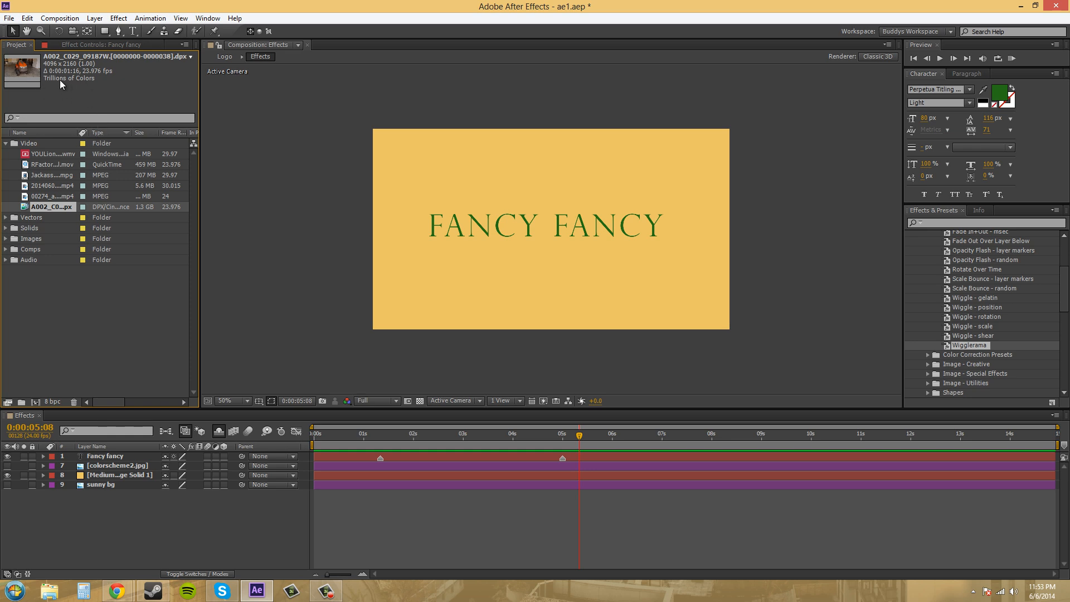
- View RFactory_LosGlobos_Final.mov and A002 details, ending on the Jackass MPEG clip's details
left_click(53, 164)
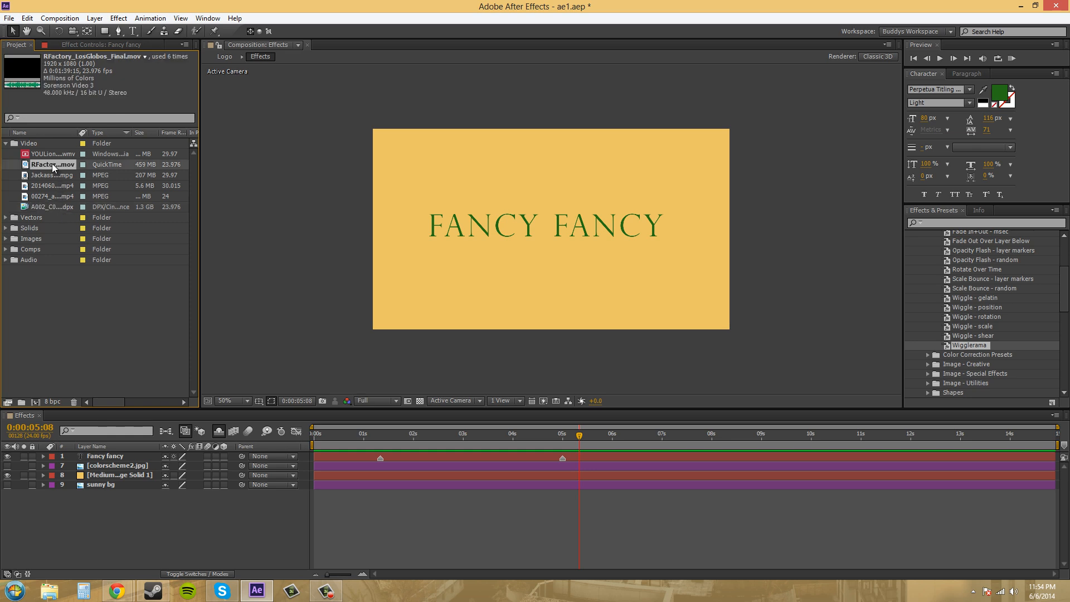
left_click(51, 174)
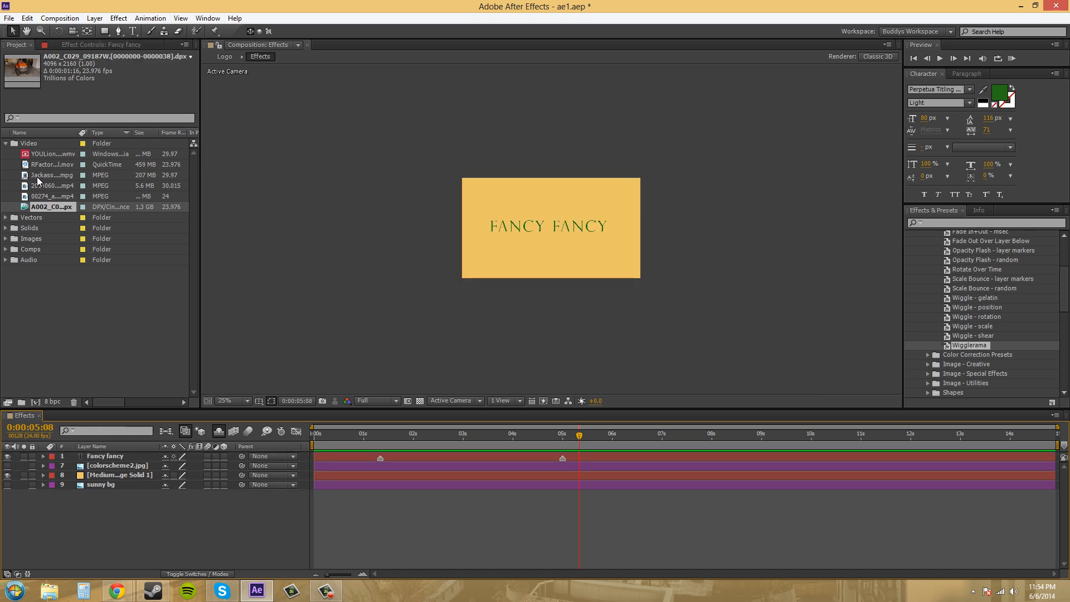
left_click(52, 174)
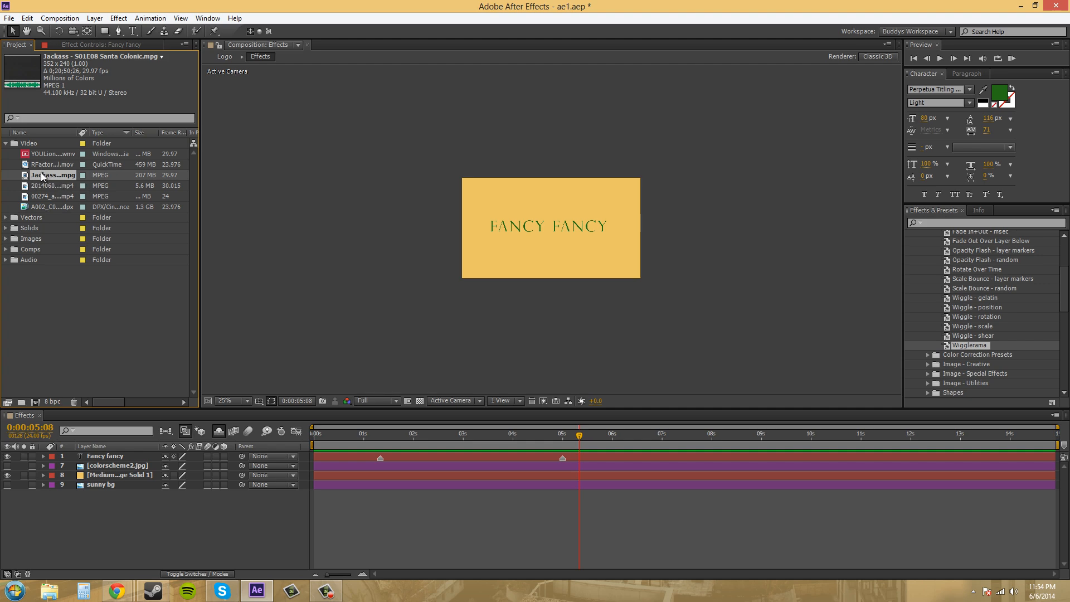